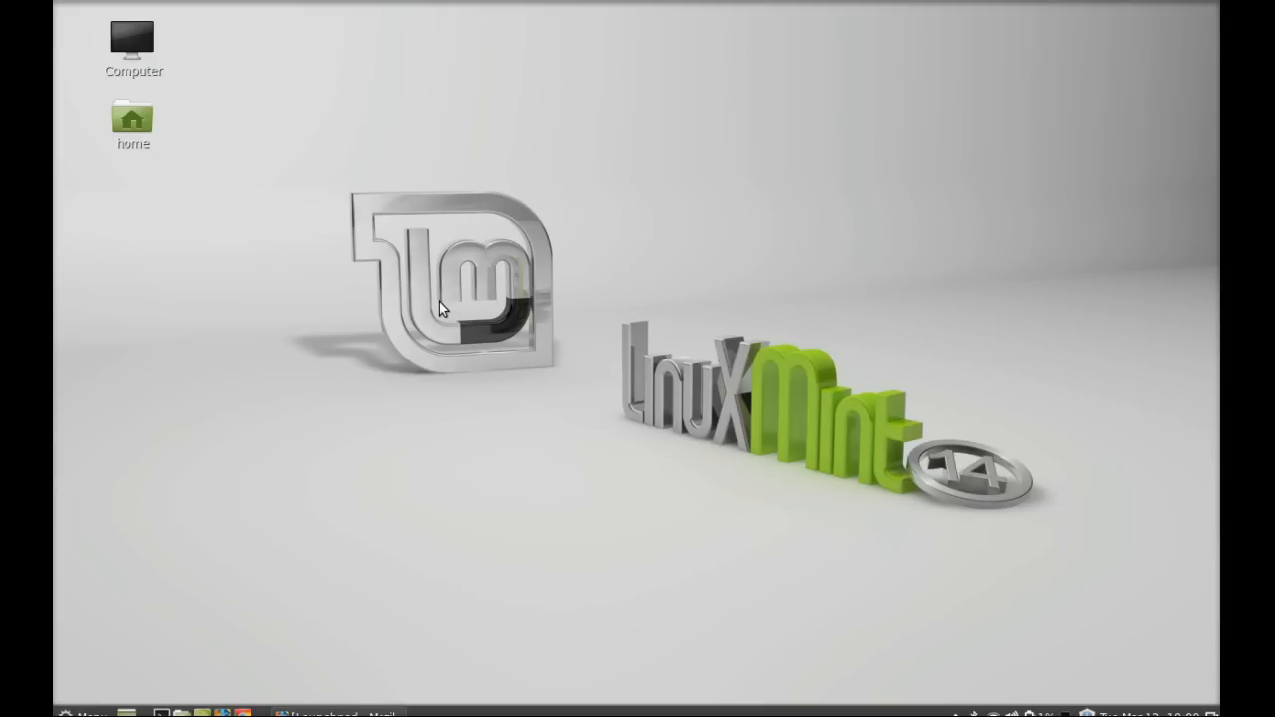
pyautogui.moveTo(531, 289)
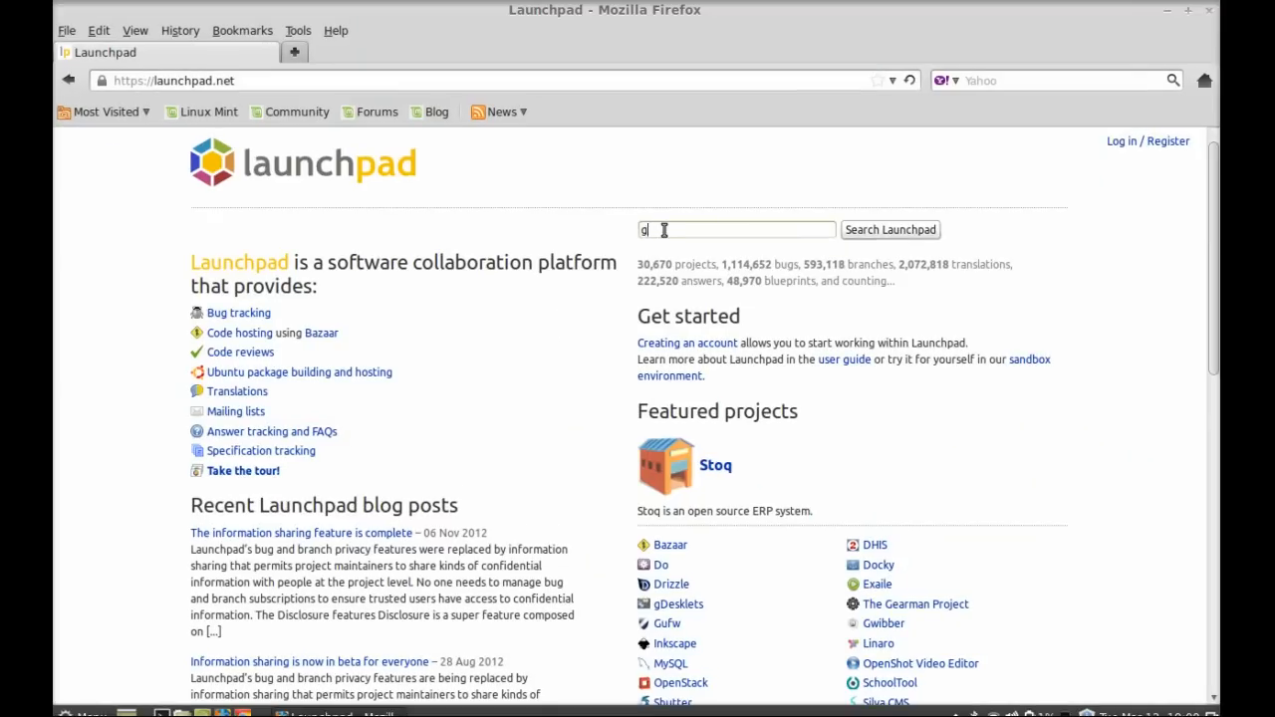
# Step: Search Launchpad for gimp and open the otto06217 PPA page to copy ppa:otto-kesselgulasch/gimp
pyautogui.write('imp')
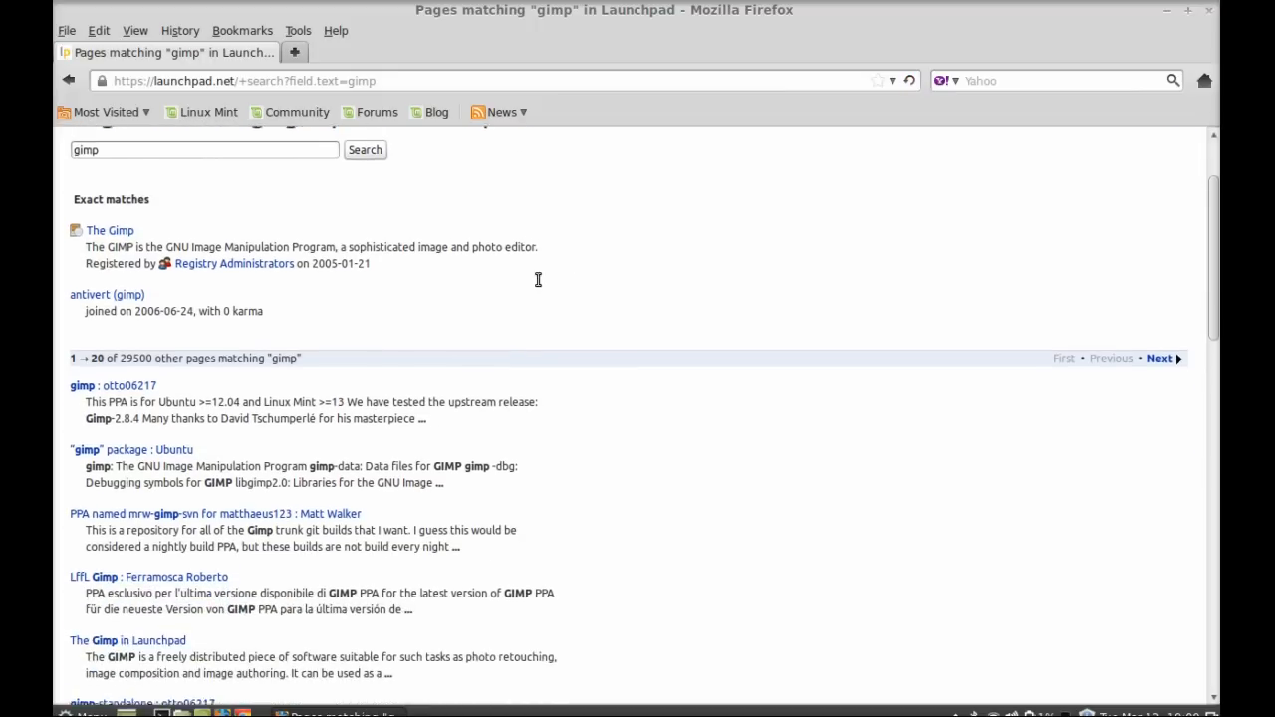
pyautogui.scroll(-3)
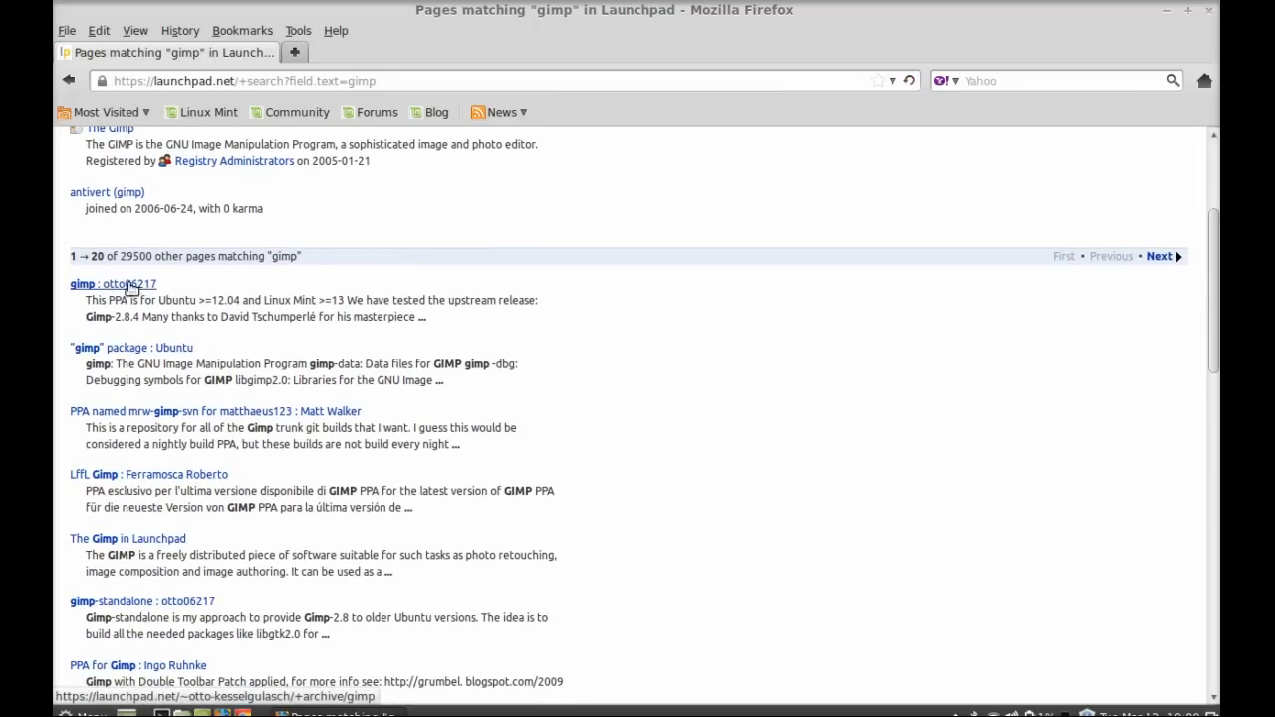
pyautogui.click(83, 284)
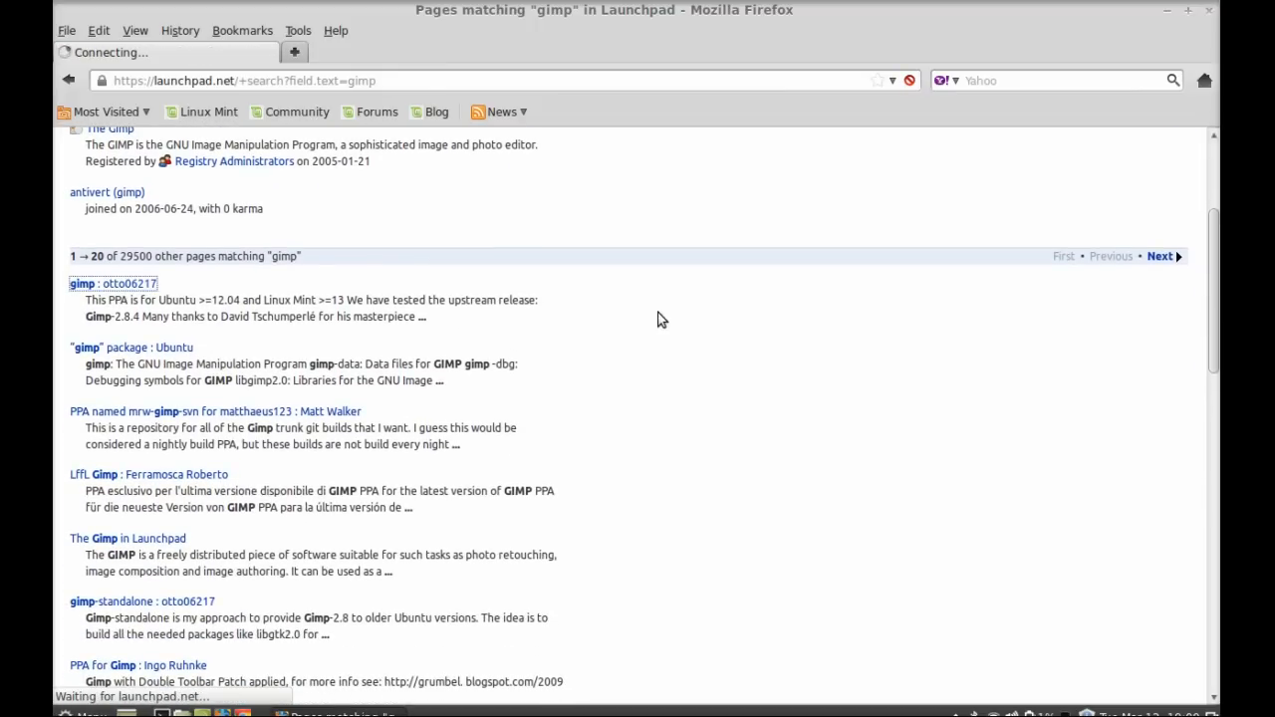
pyautogui.click(113, 284)
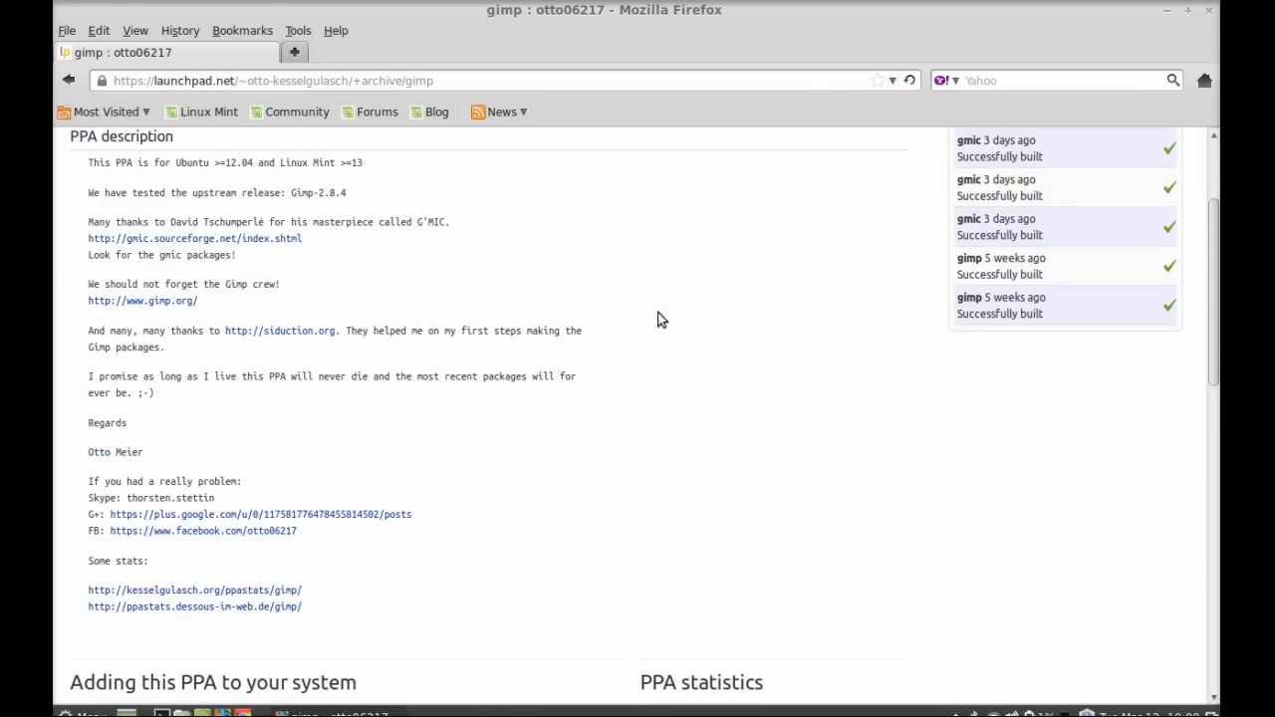
pyautogui.scroll(-3)
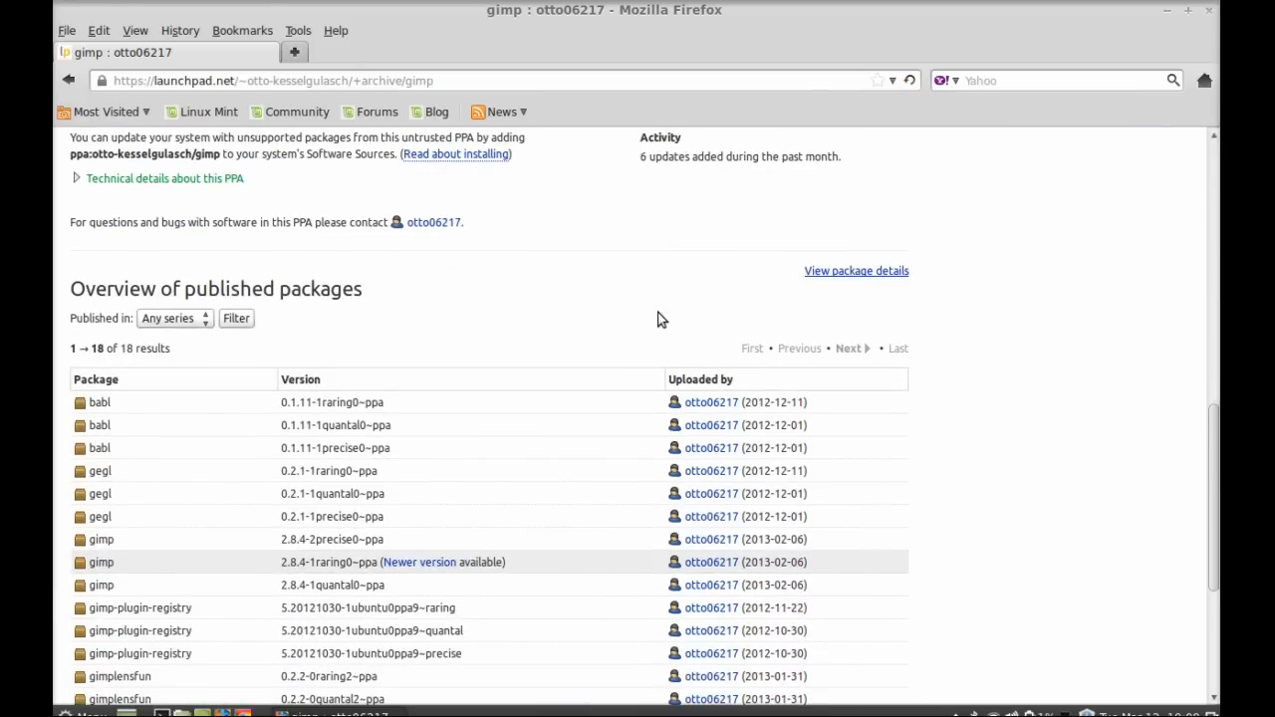
pyautogui.scroll(-3)
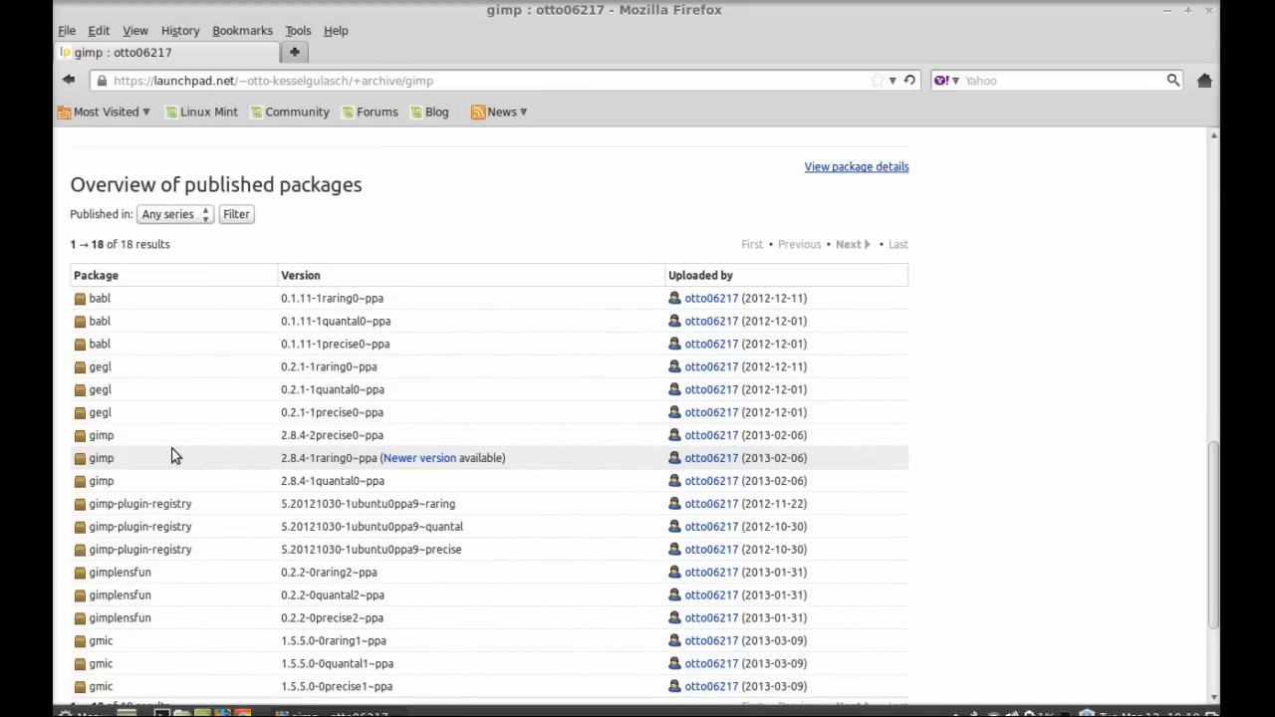
pyautogui.moveTo(628, 455)
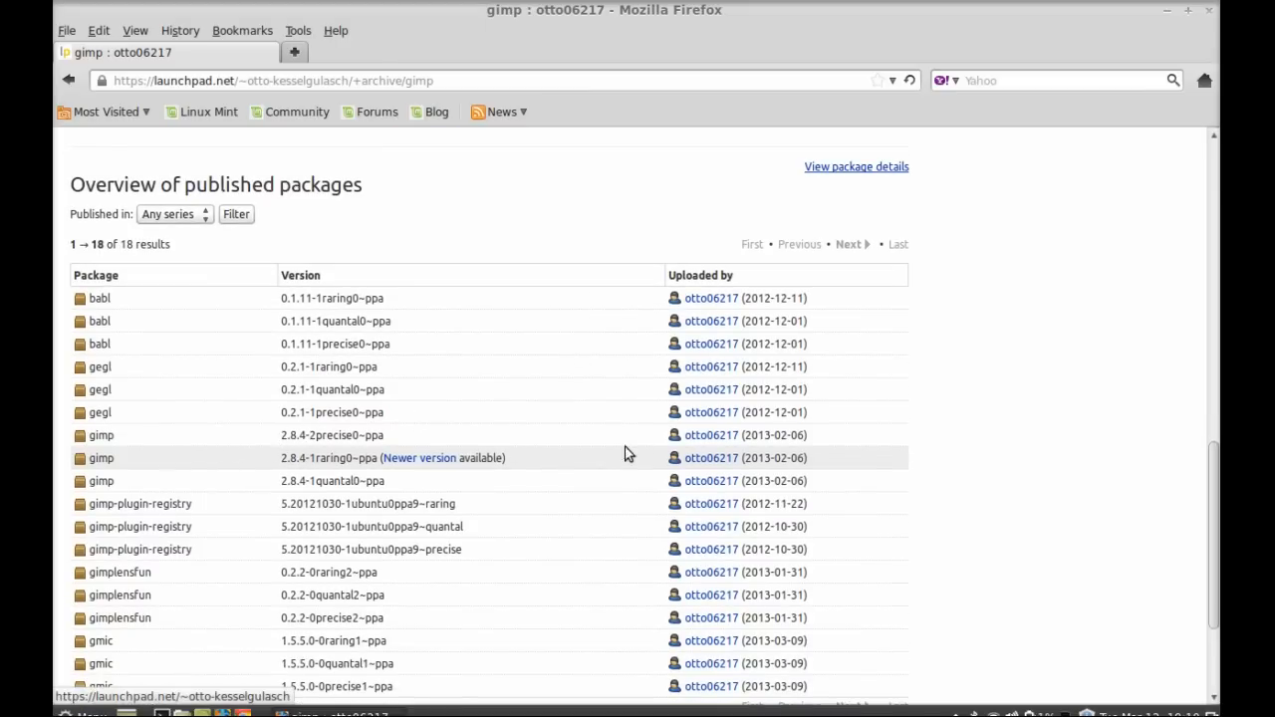
pyautogui.scroll(-3)
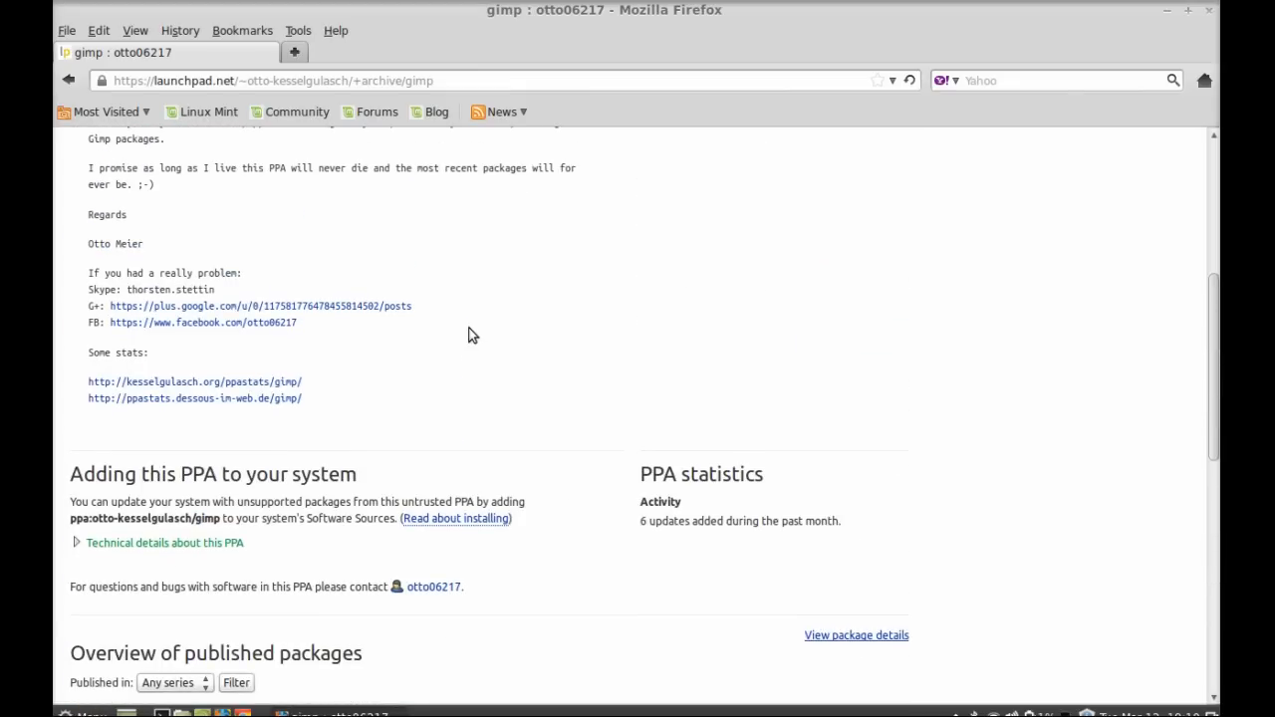
pyautogui.scroll(-3)
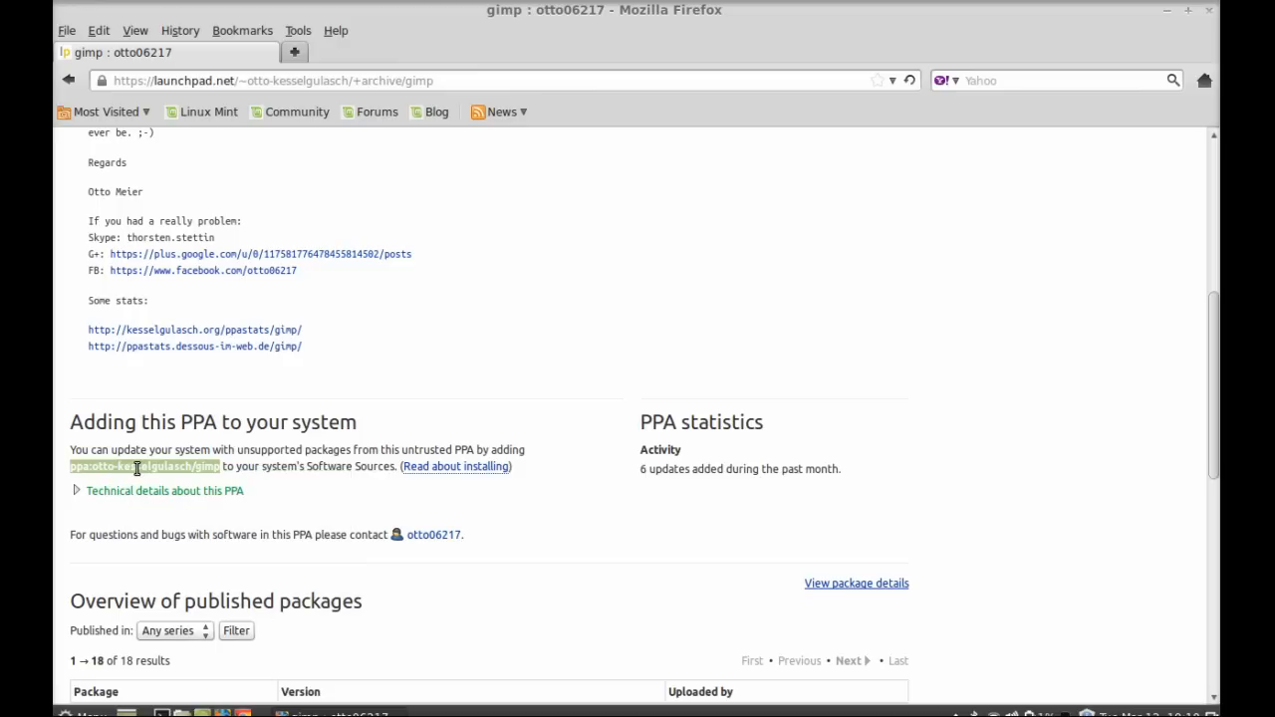
pyautogui.moveTo(751, 291)
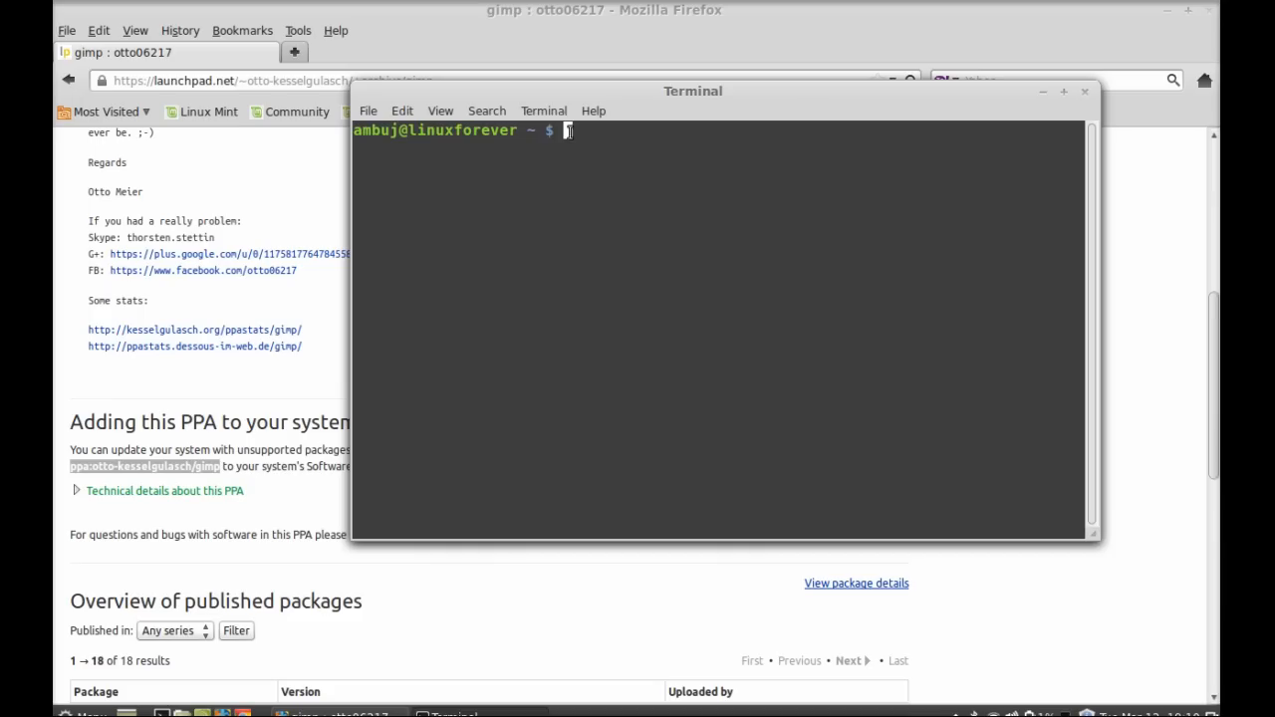
# Step: Run sudo add-apt-repository ppa:otto-kesselgulasch/gimp to add the PPA and import its key
pyautogui.write('s')
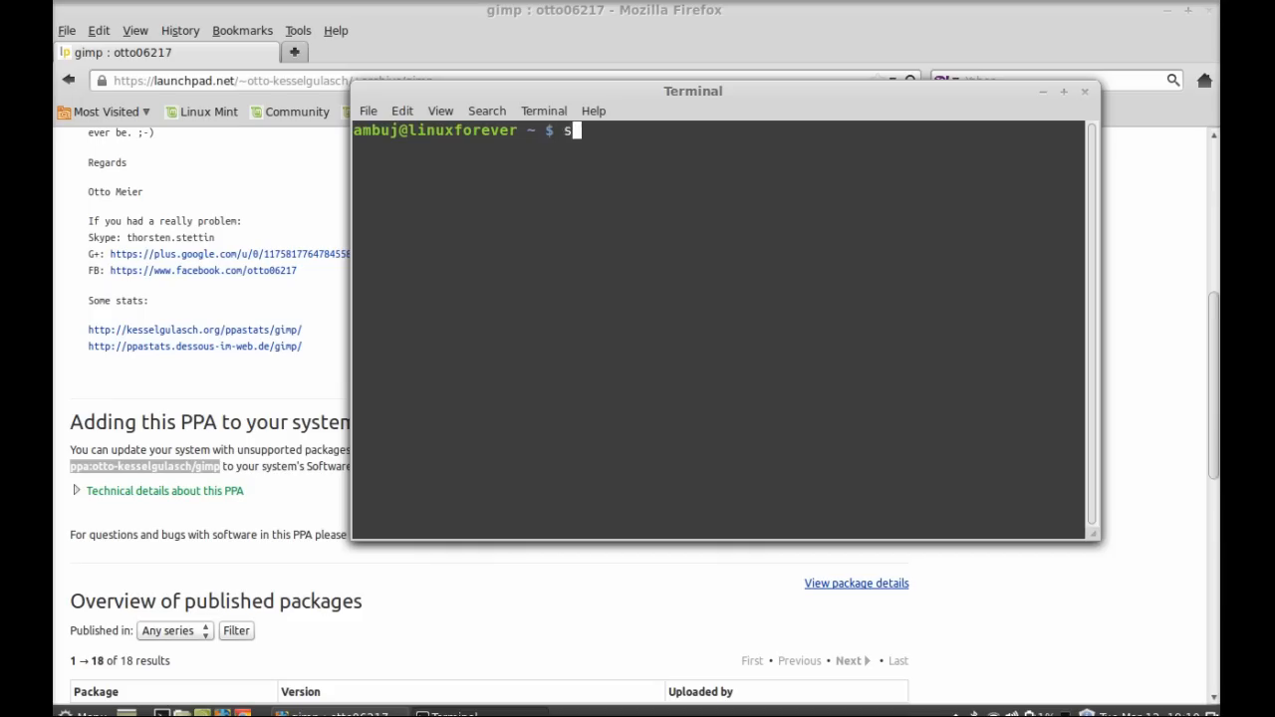
pyautogui.write('u')
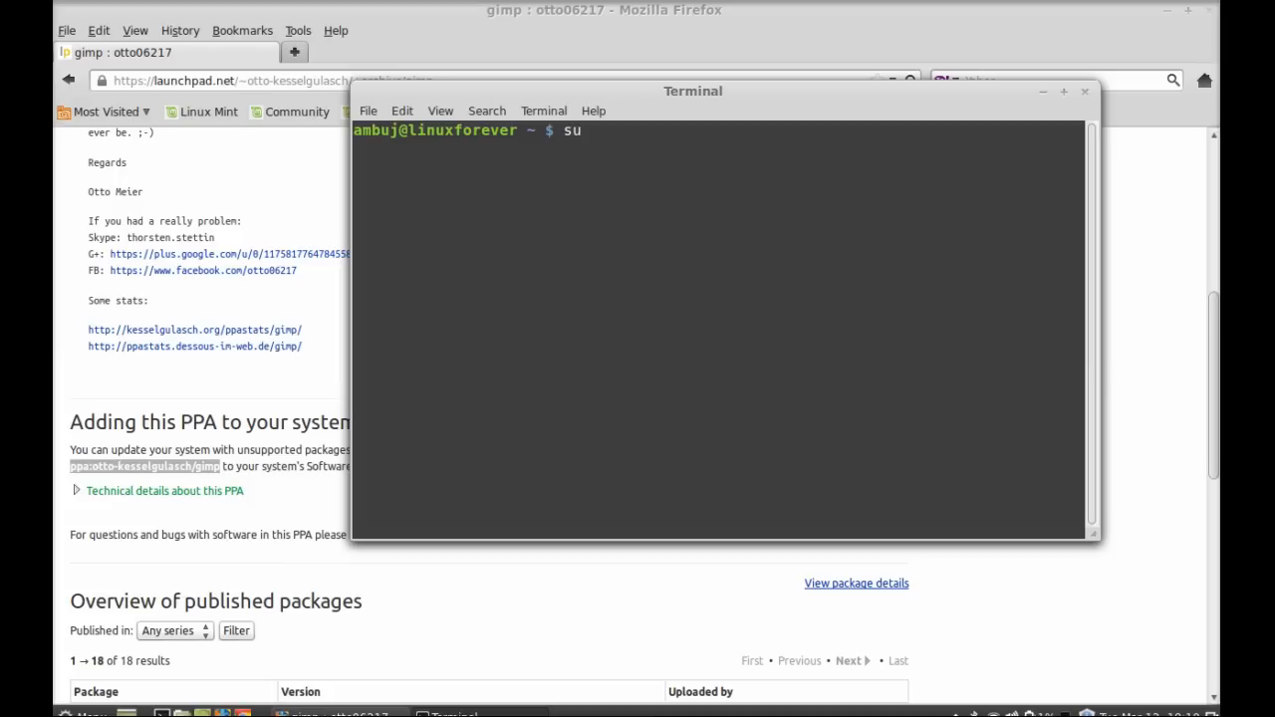
pyautogui.write('sudo add-apt')
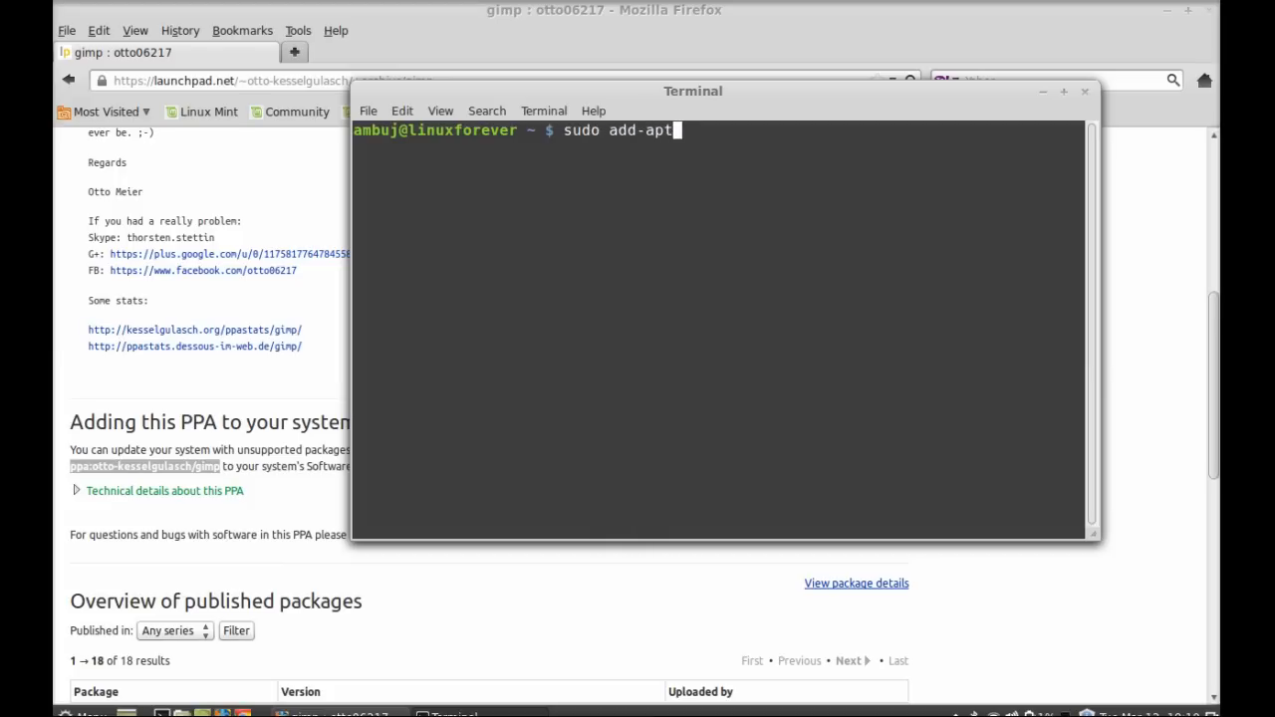
pyautogui.write('-repository')
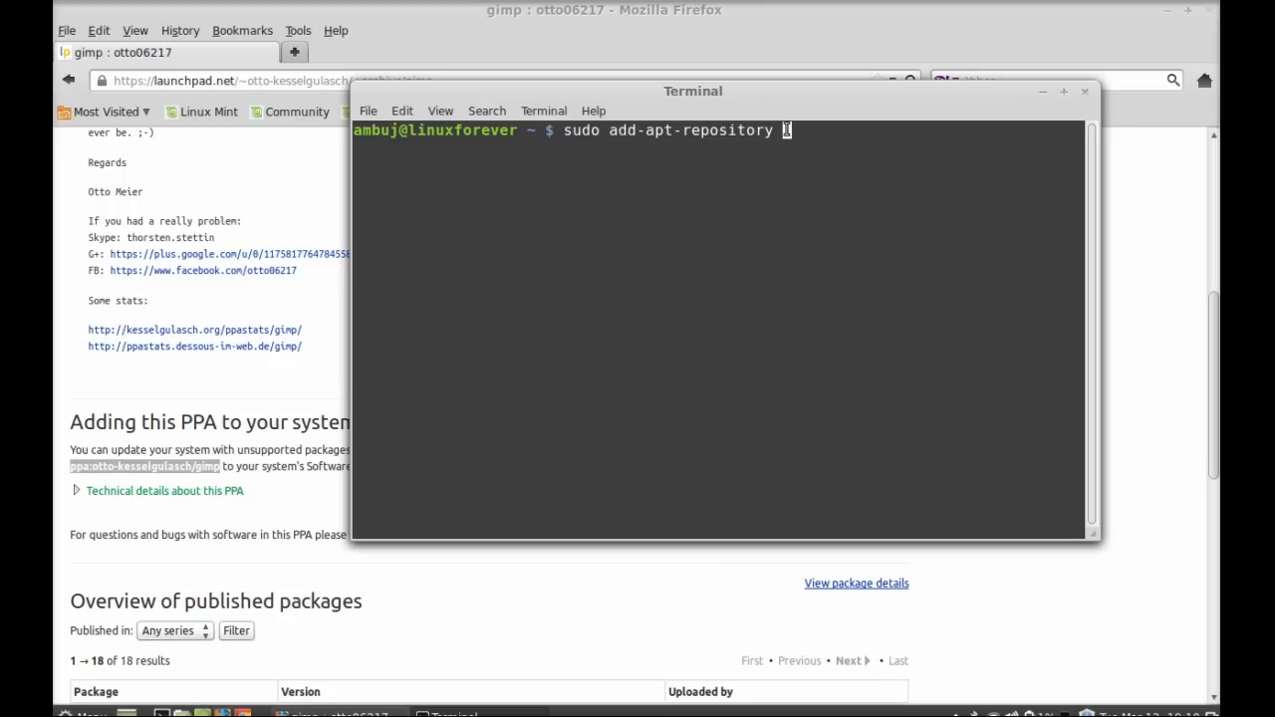
pyautogui.write('ppa:otto-kesselgulasch/gimp')
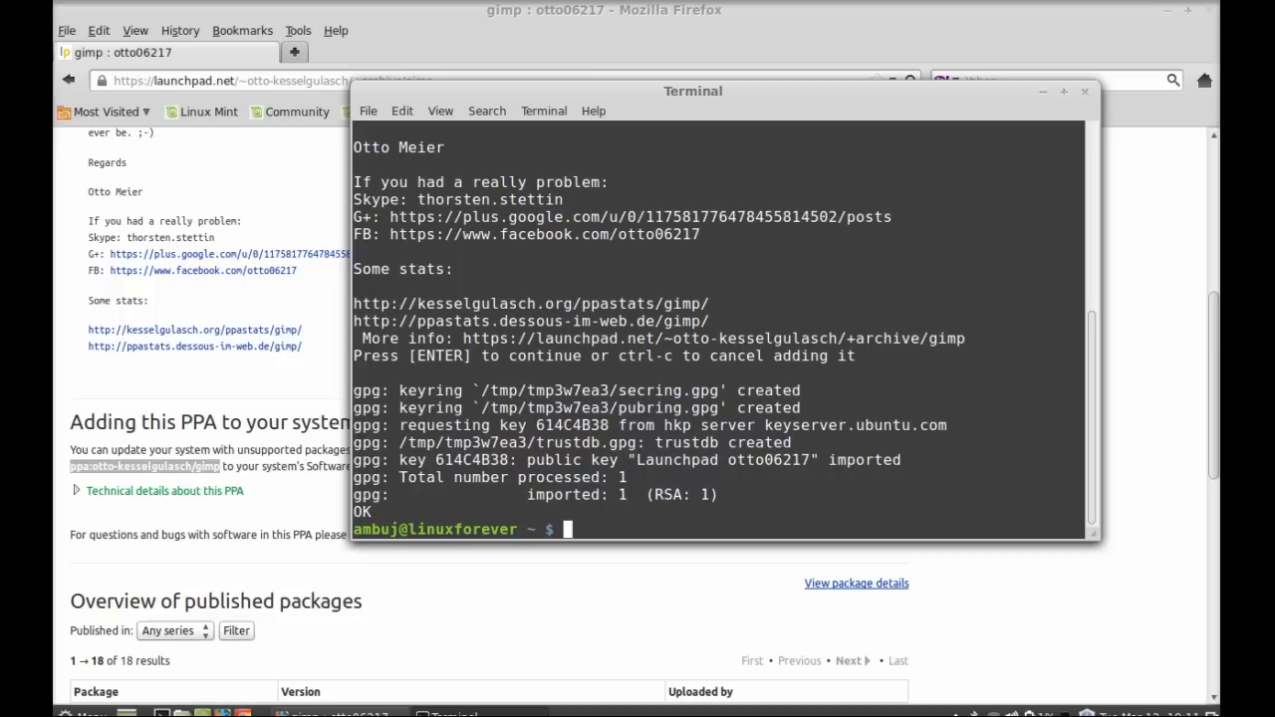
pyautogui.moveTo(643, 110)
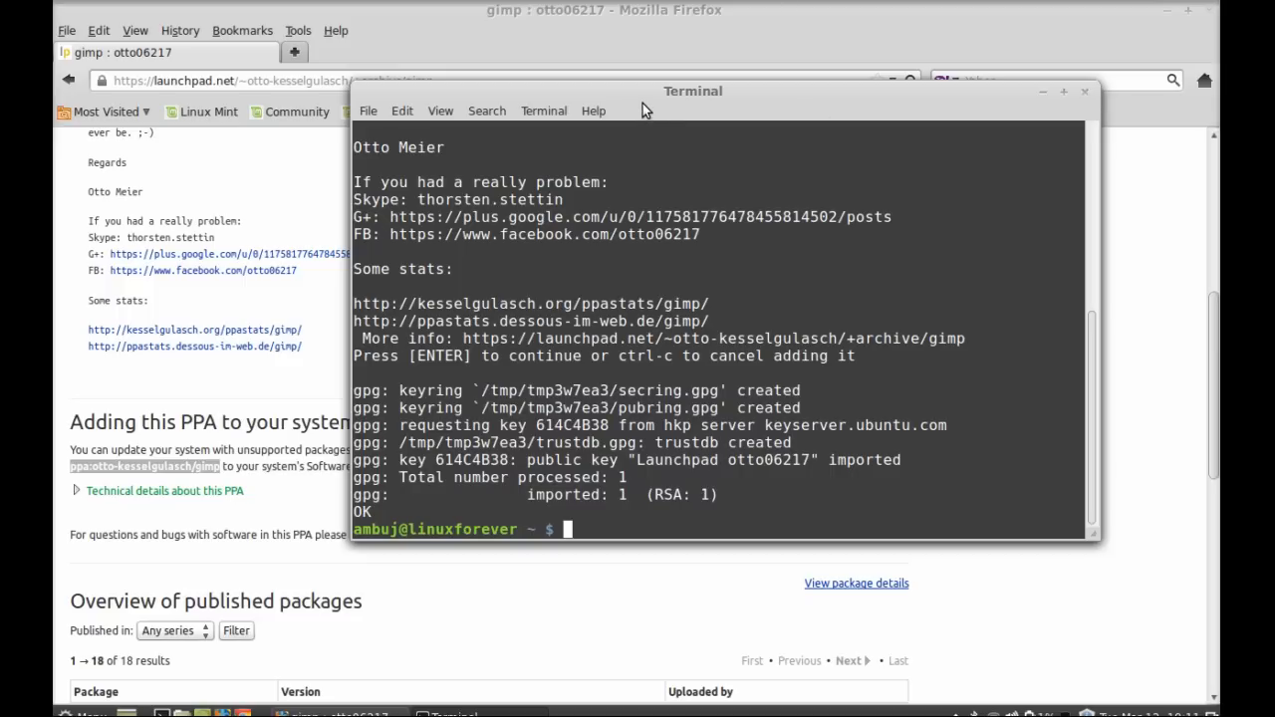
# Step: Run sudo apt-get update until the package lists finish reading
pyautogui.moveTo(693, 91); pyautogui.dragTo(647, 83)
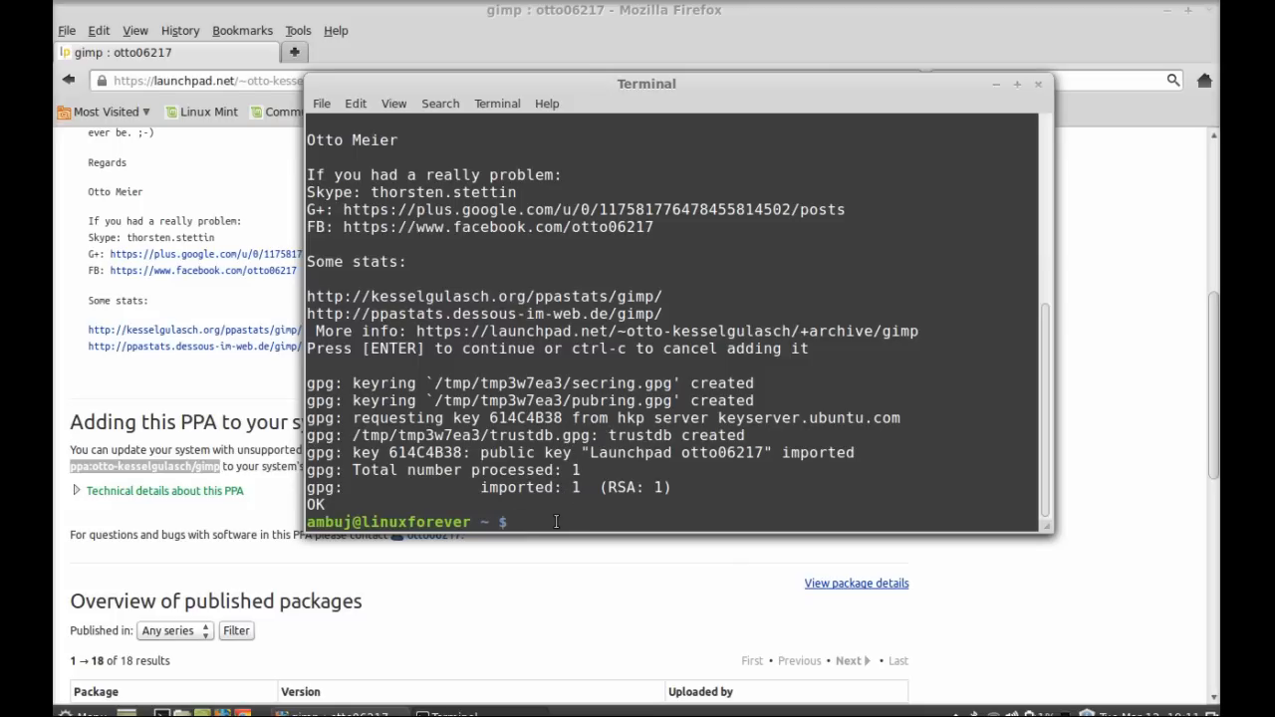
pyautogui.write('sudo')
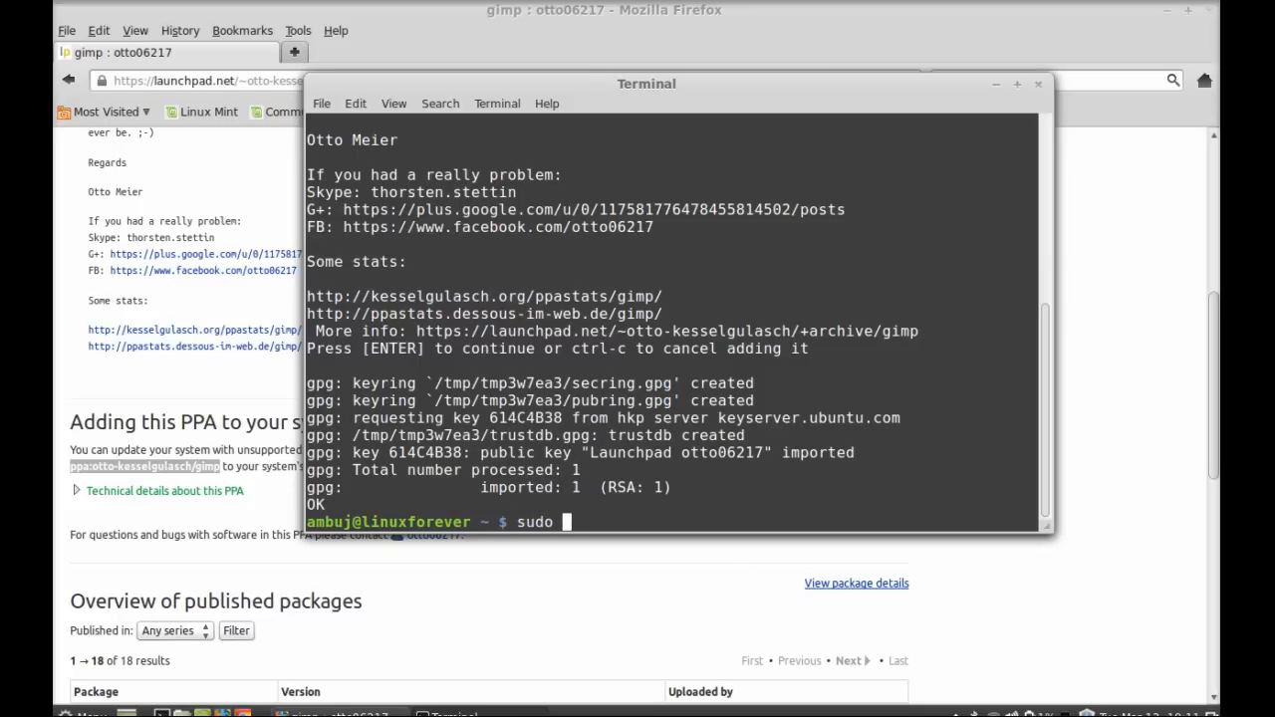
pyautogui.write('apt-g')
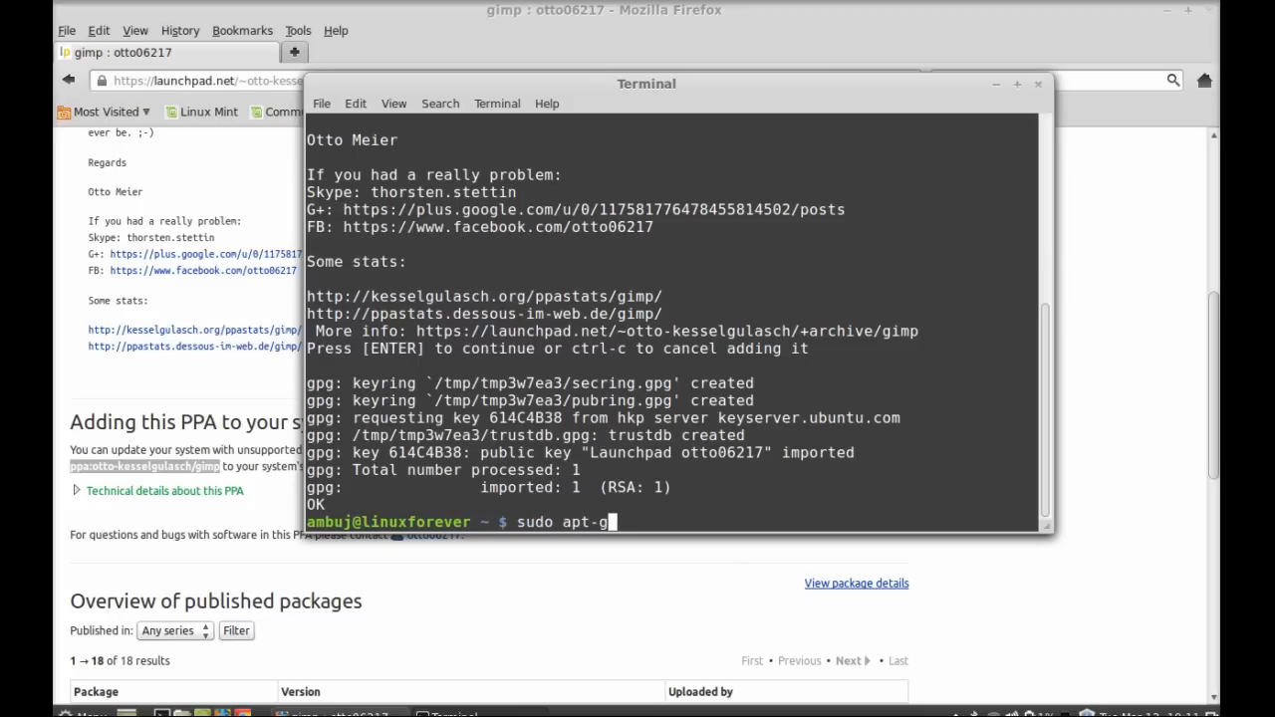
pyautogui.write('et update')
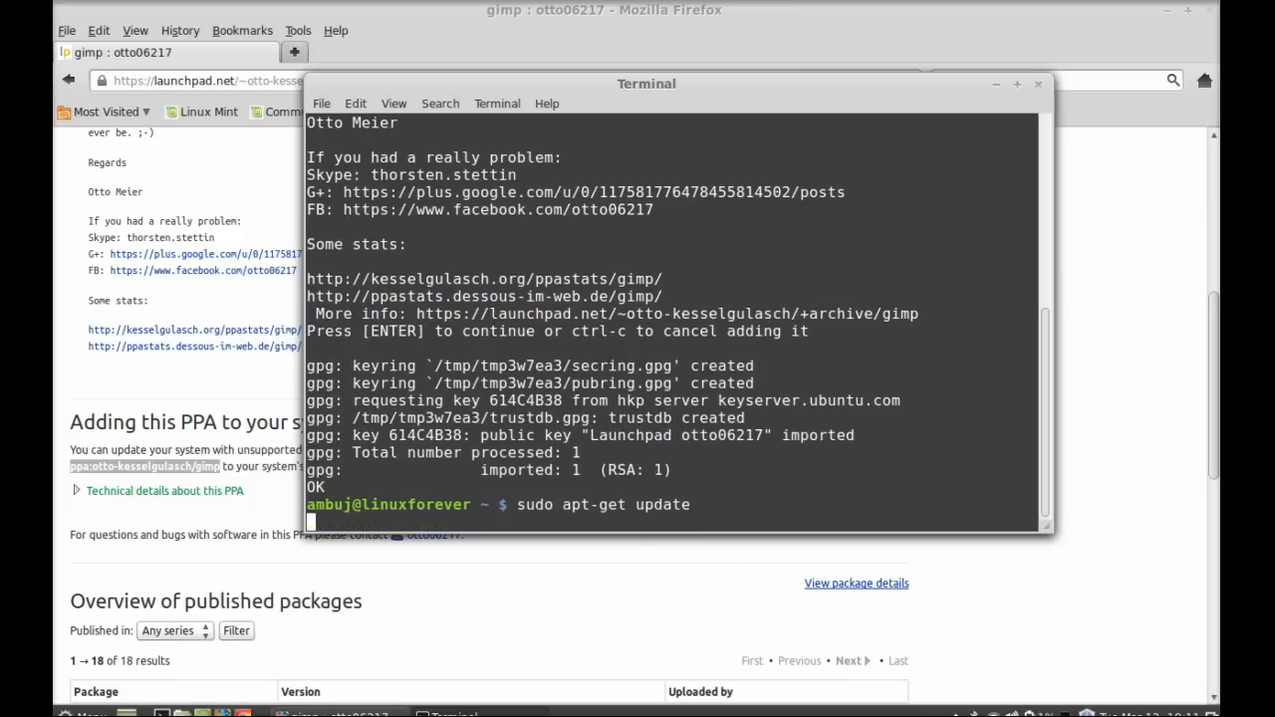
pyautogui.press('Return')
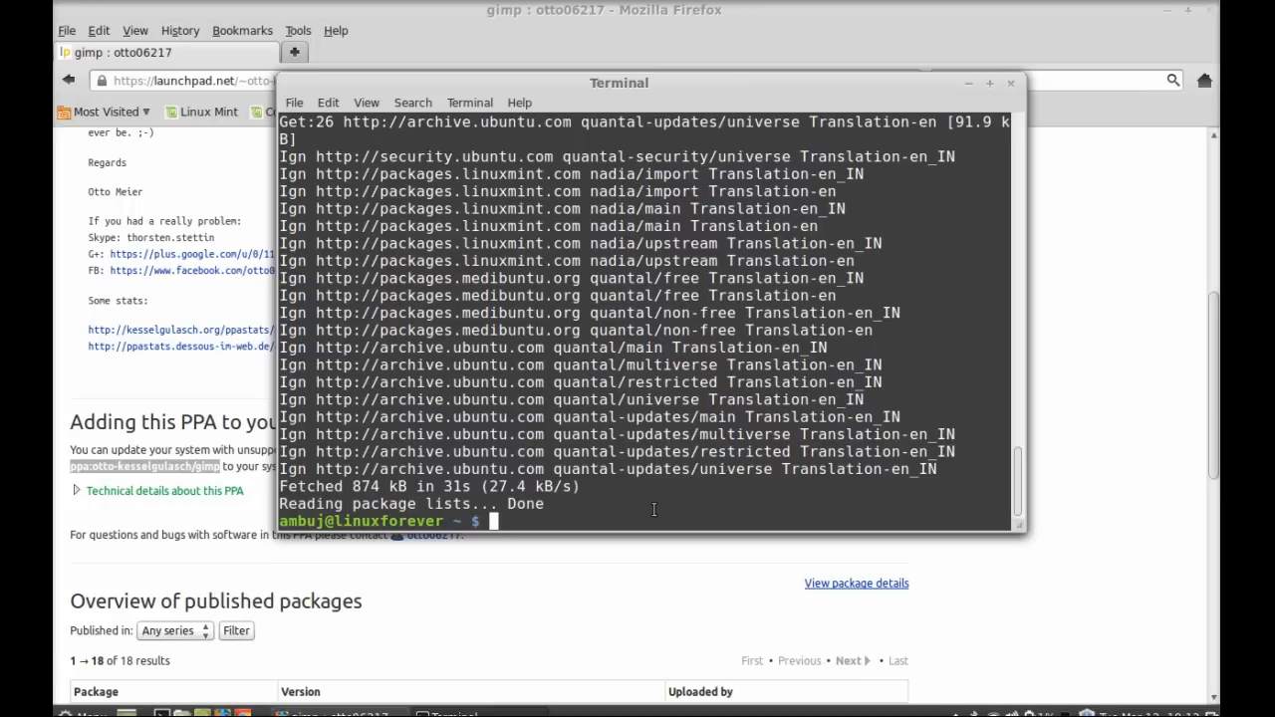
# Step: Run sudo apt-get install gimp and confirm with y to upgrade to GIMP 2.8.4
pyautogui.write('sudo apt-get')
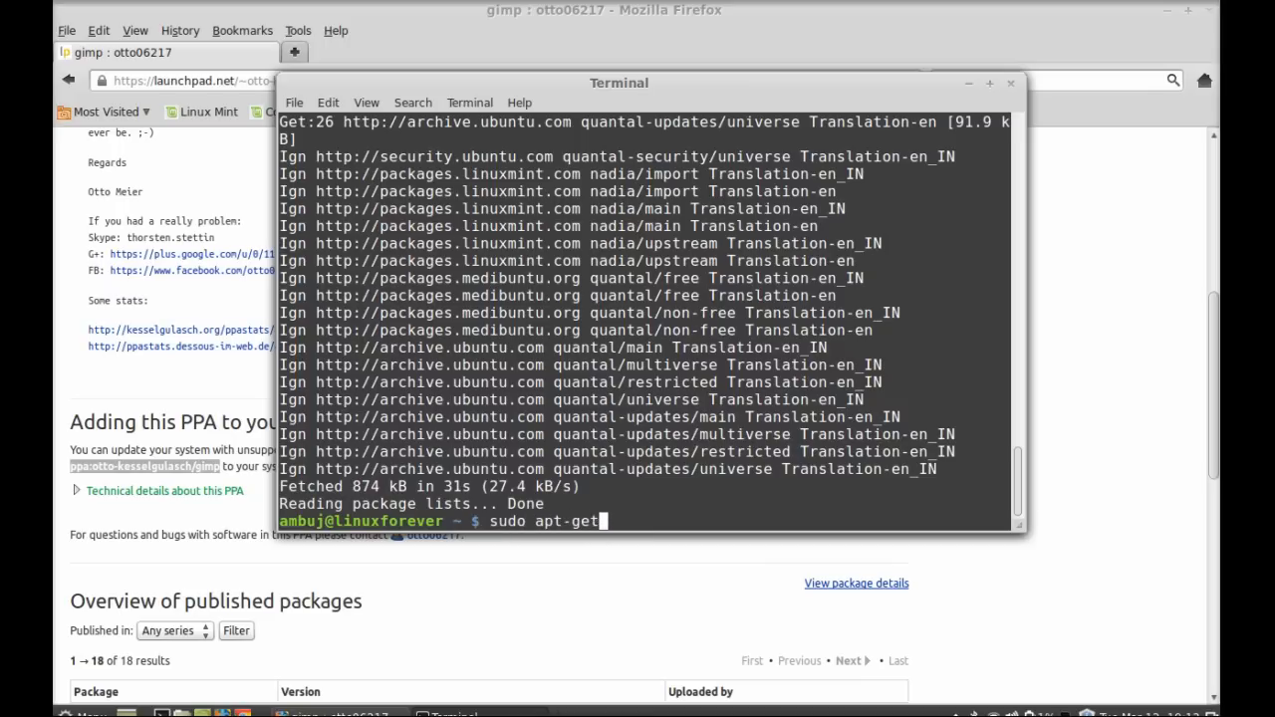
pyautogui.write('install gimp')
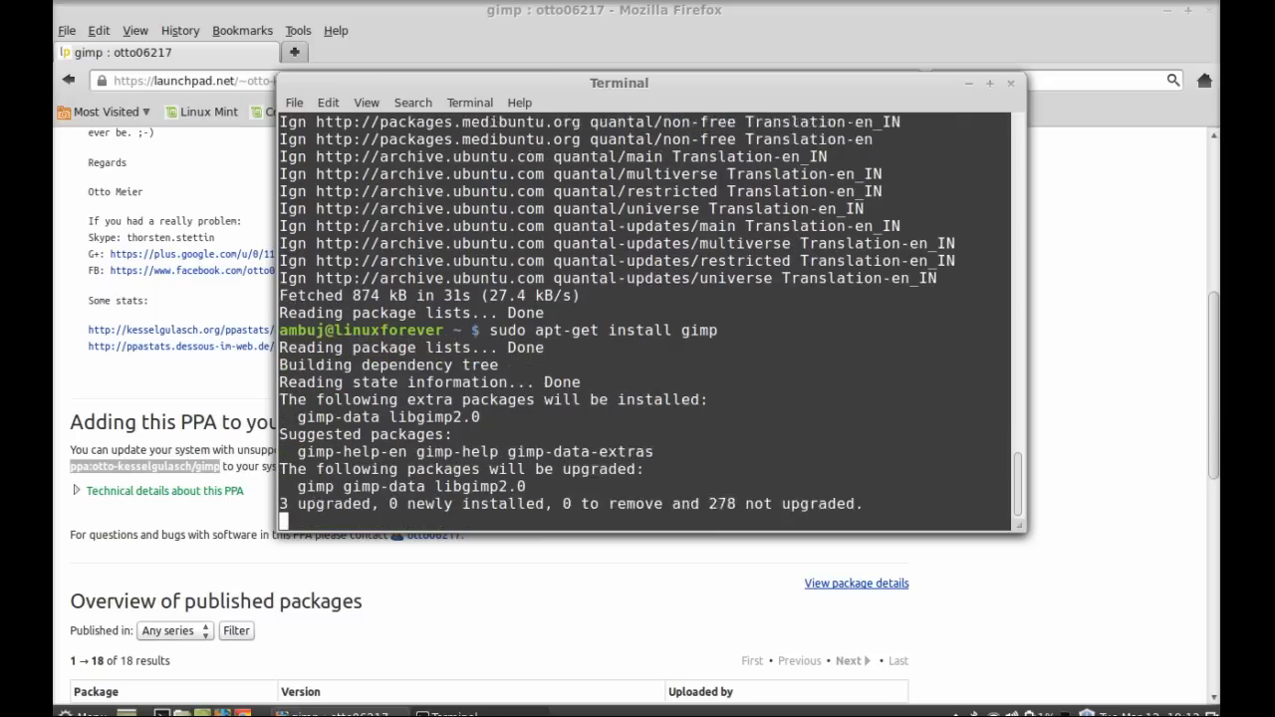
pyautogui.write('y')
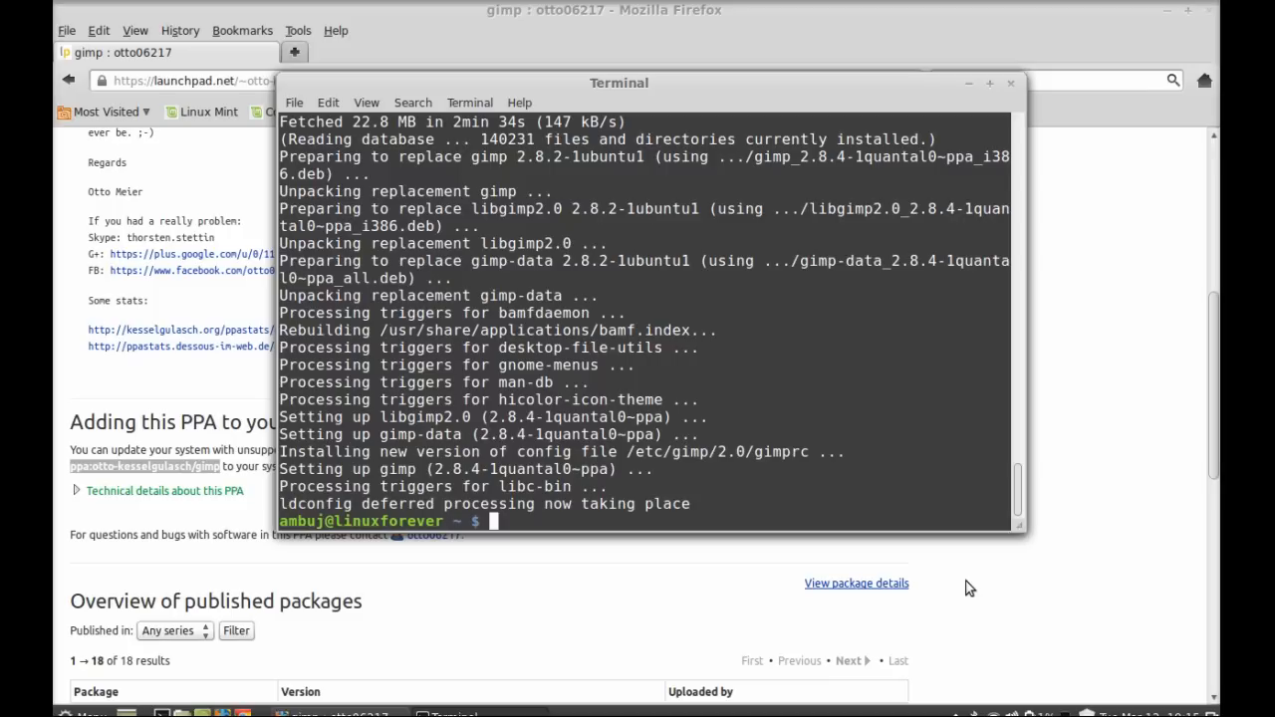
pyautogui.moveTo(864, 329)
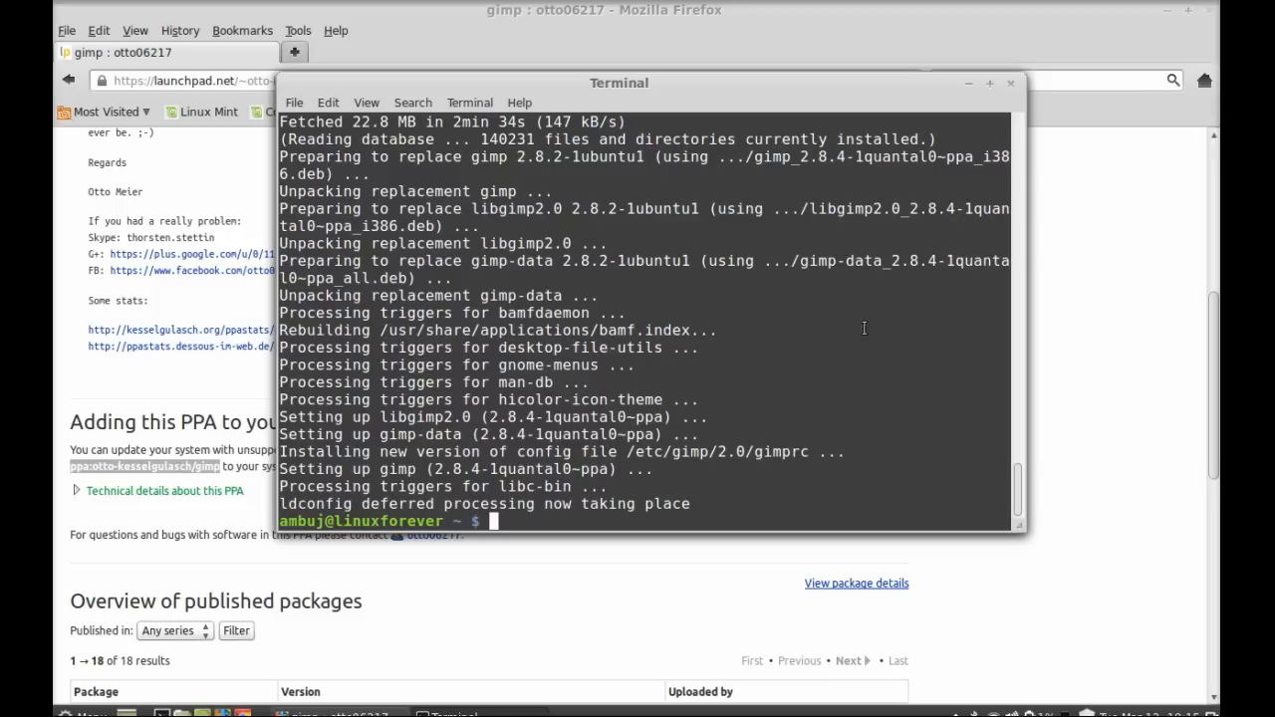
pyautogui.moveTo(1012, 92)
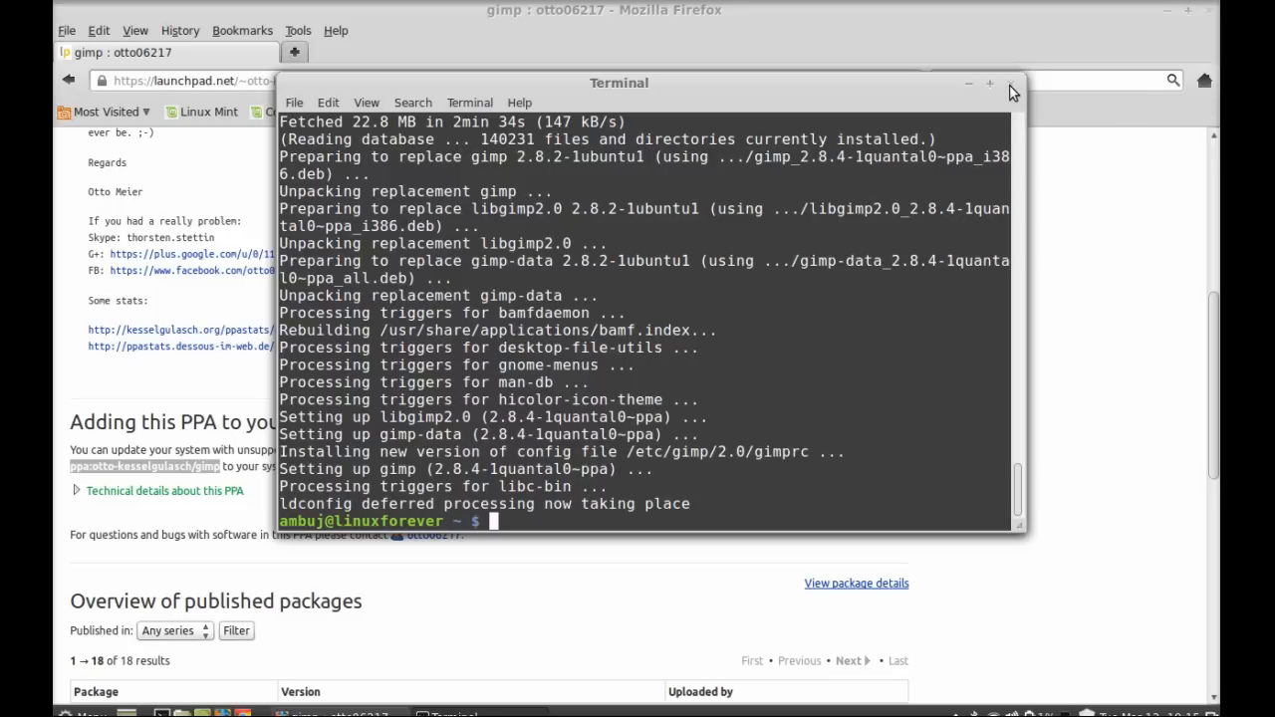
# Step: Close Terminal and Firefox, then launch GIMP Image Editor from the Mint menu's Graphics category
pyautogui.click(1010, 84)
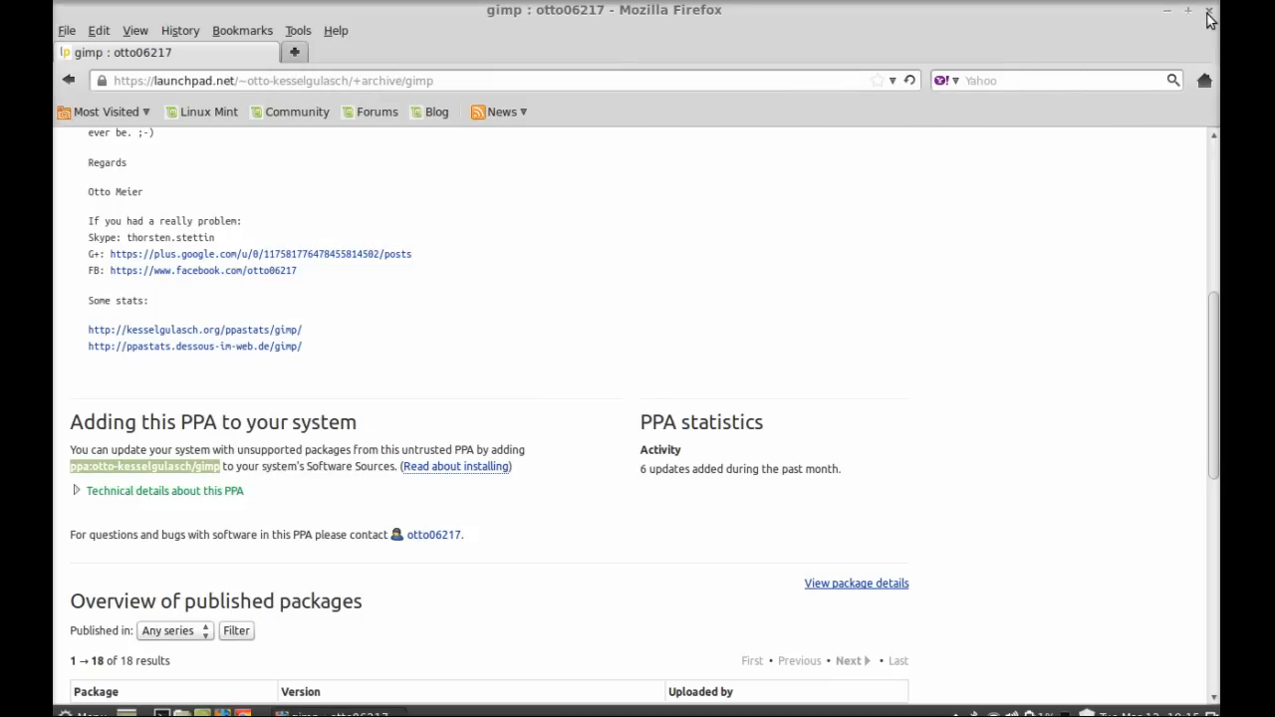
pyautogui.click(1208, 10)
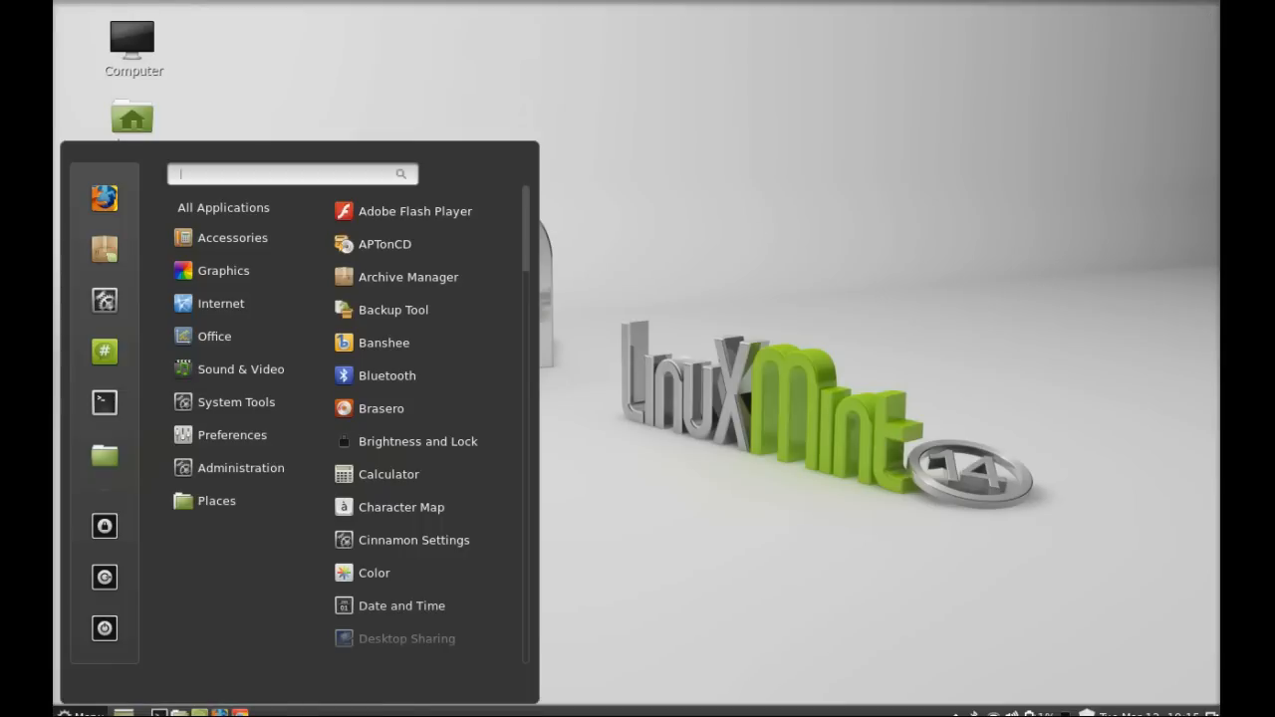
pyautogui.click(223, 270)
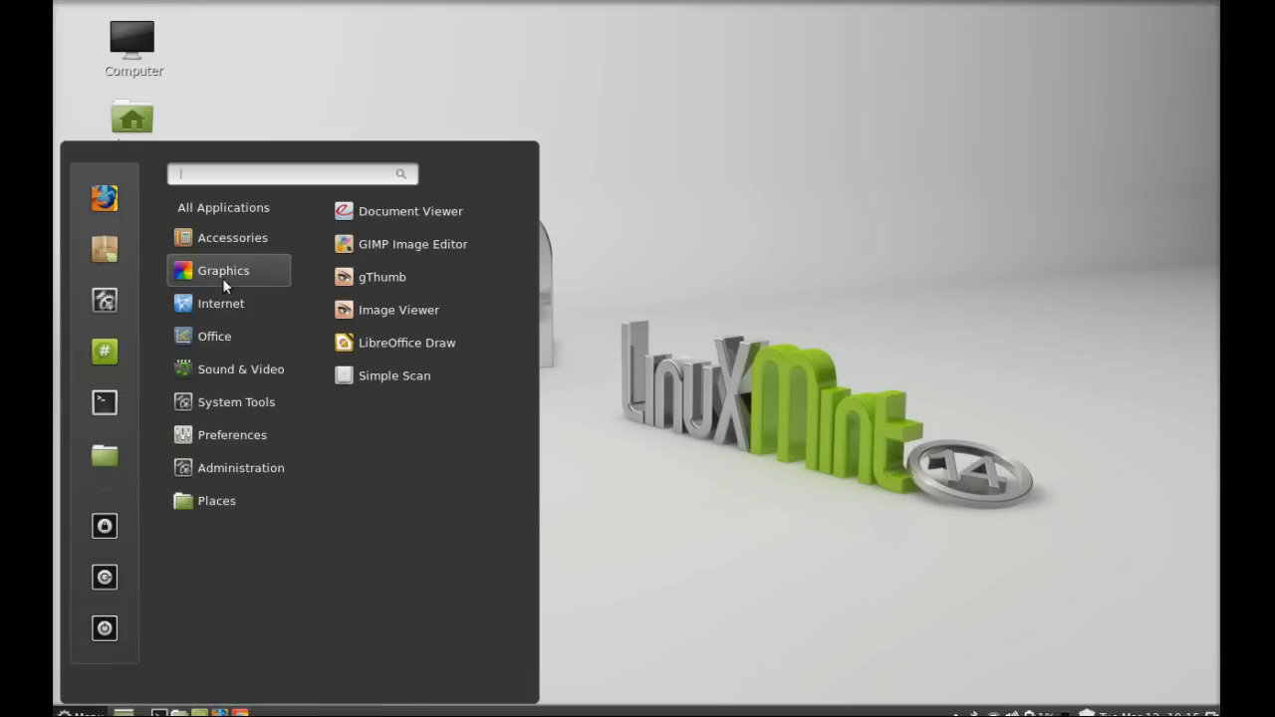
pyautogui.moveTo(240, 282)
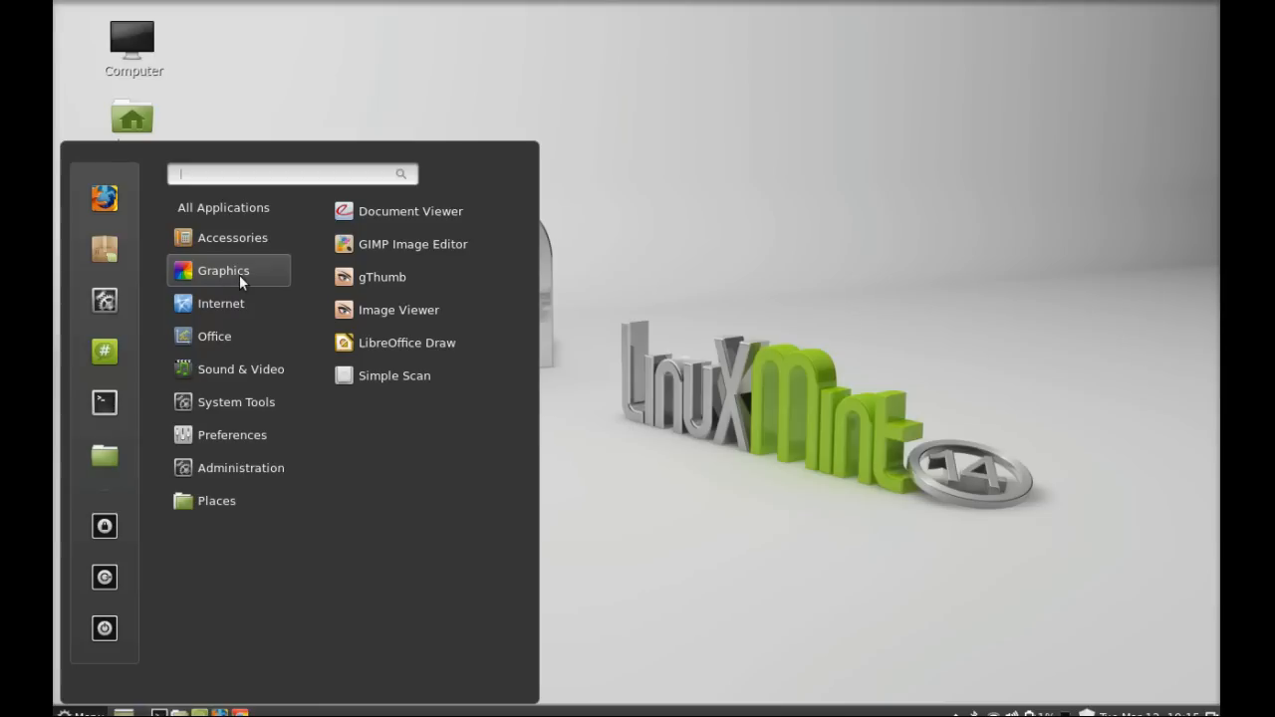
pyautogui.moveTo(412, 244)
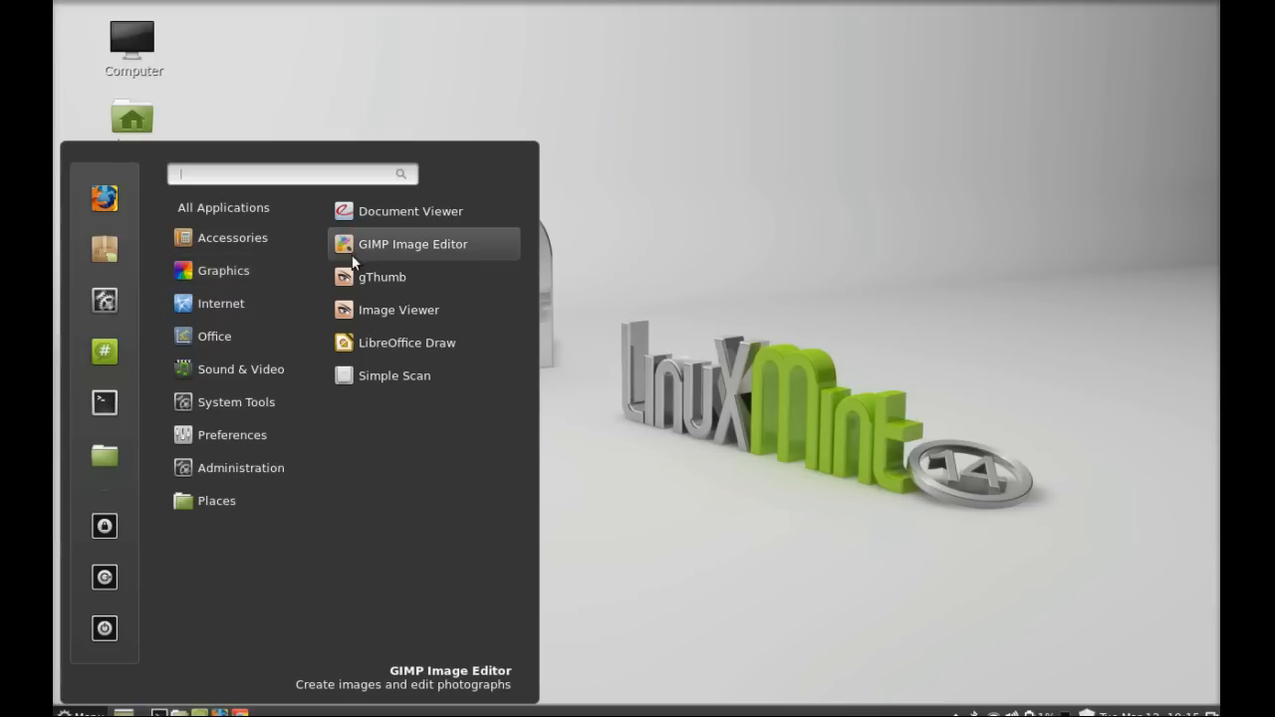
pyautogui.moveTo(448, 254)
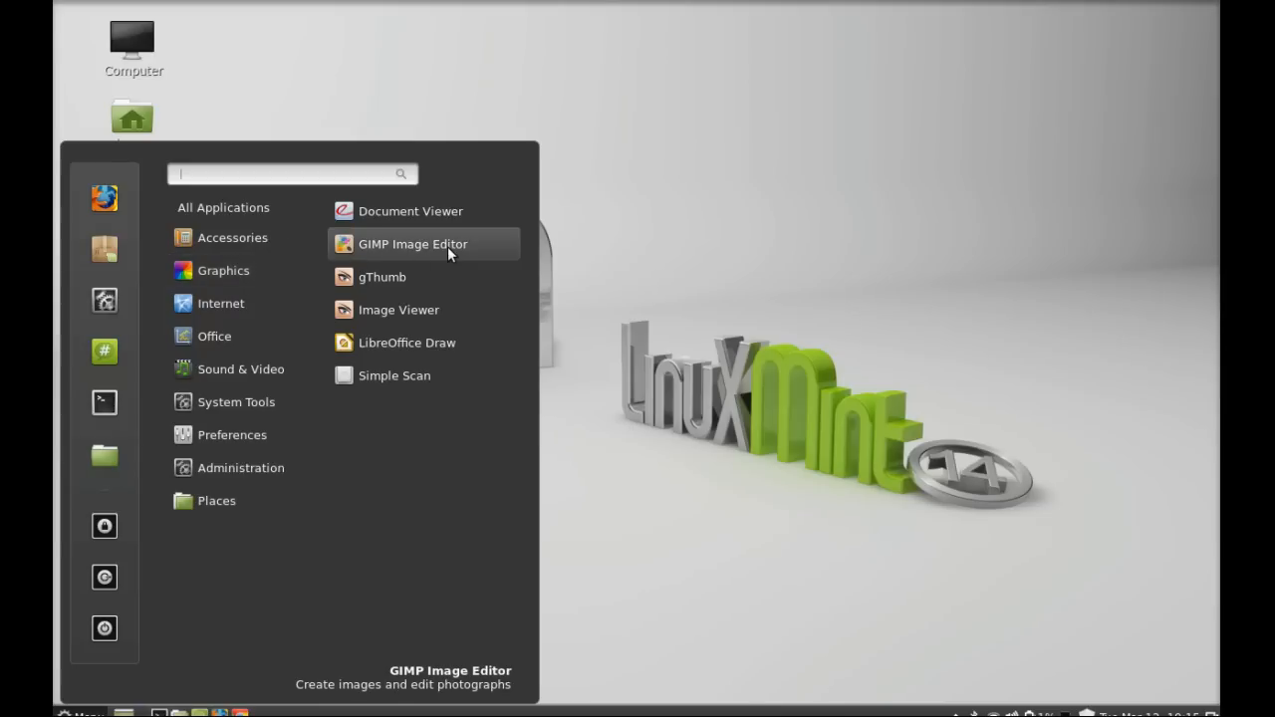
pyautogui.click(412, 243)
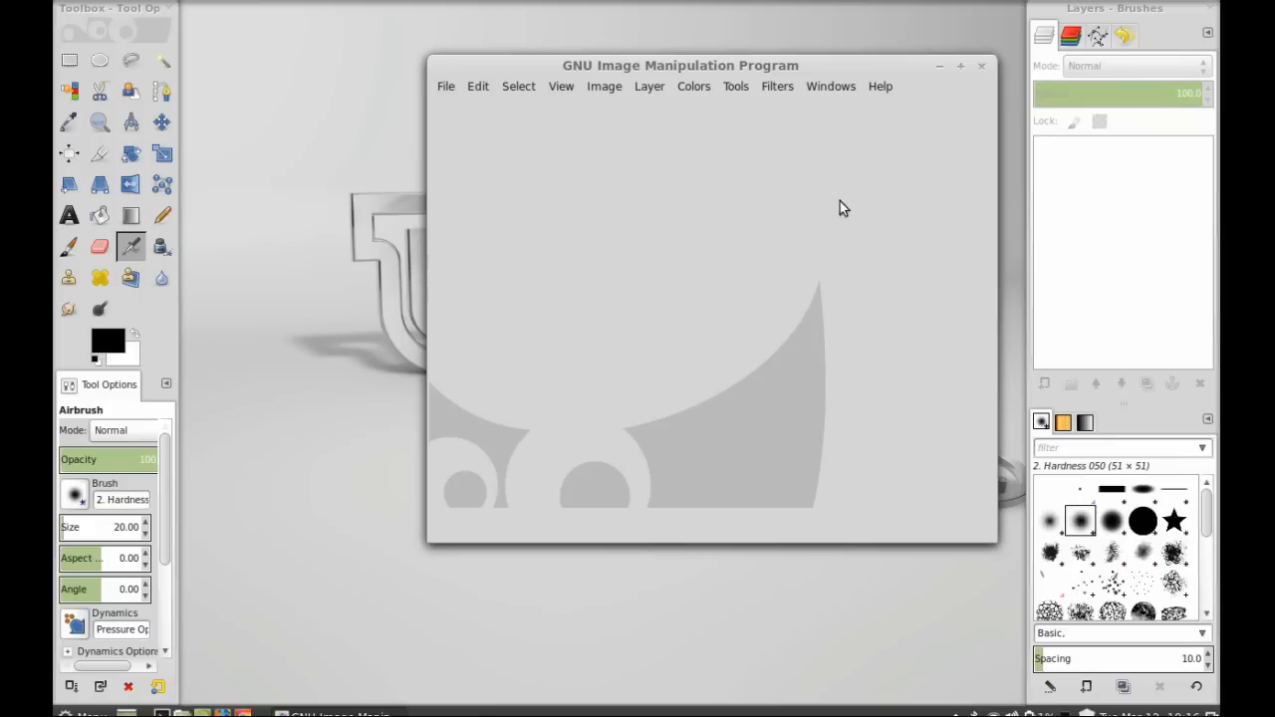
pyautogui.moveTo(681, 65); pyautogui.dragTo(573, 68)
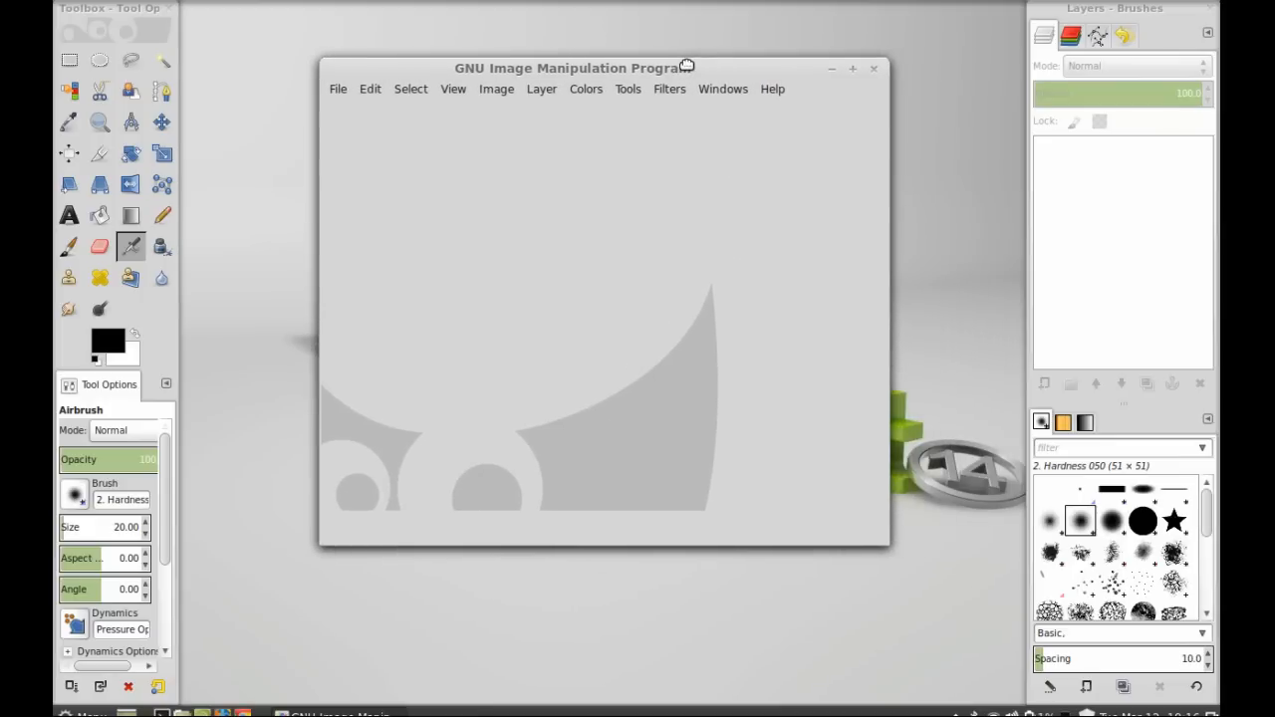
pyautogui.moveTo(773, 100)
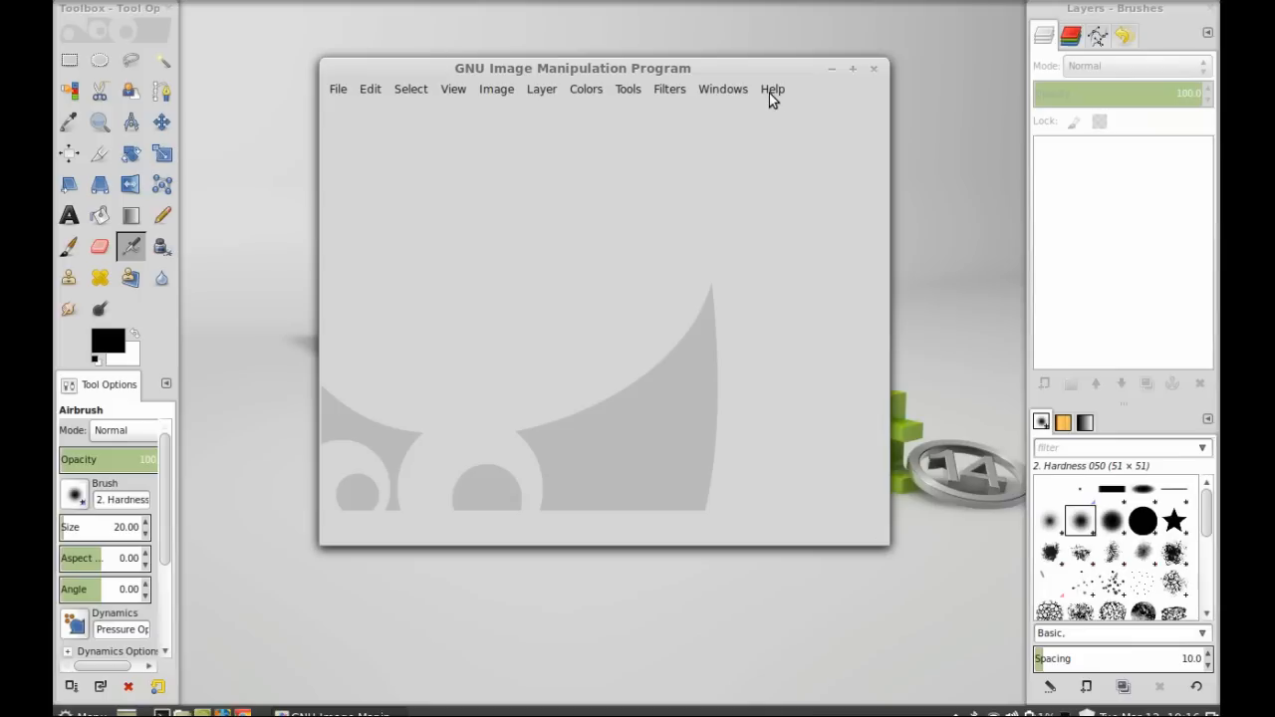
pyautogui.click(772, 89)
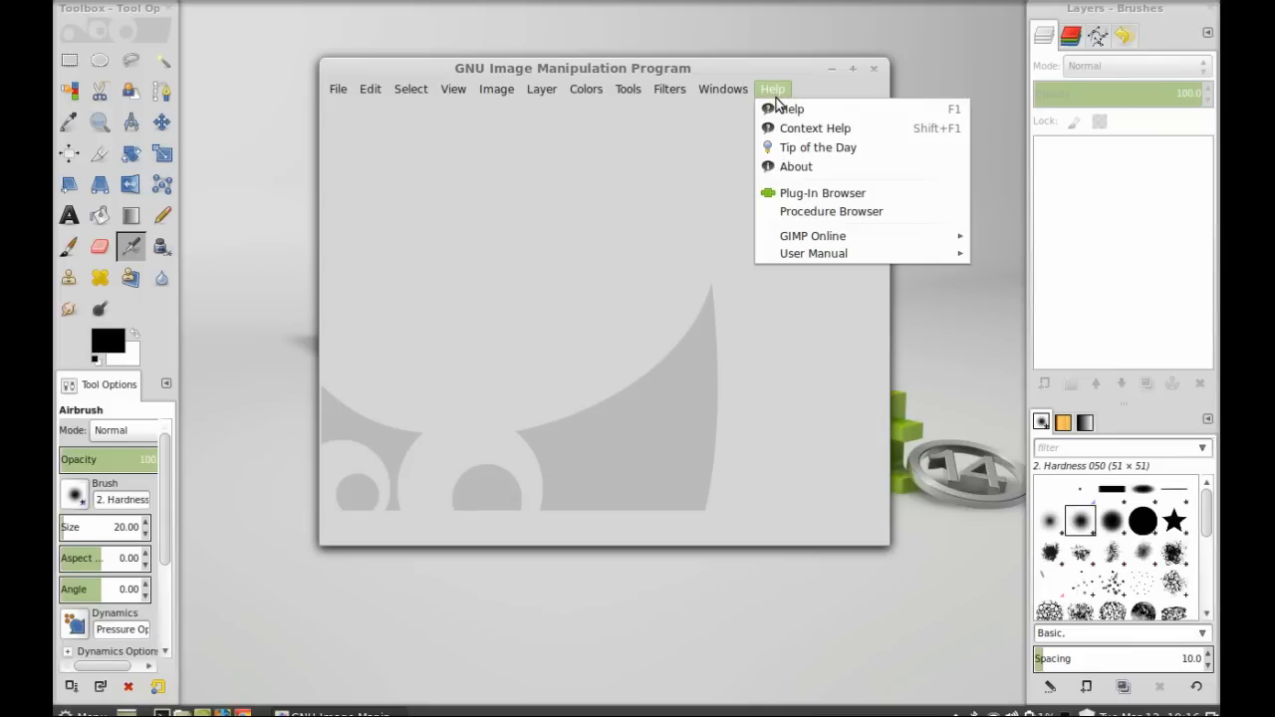
pyautogui.click(795, 167)
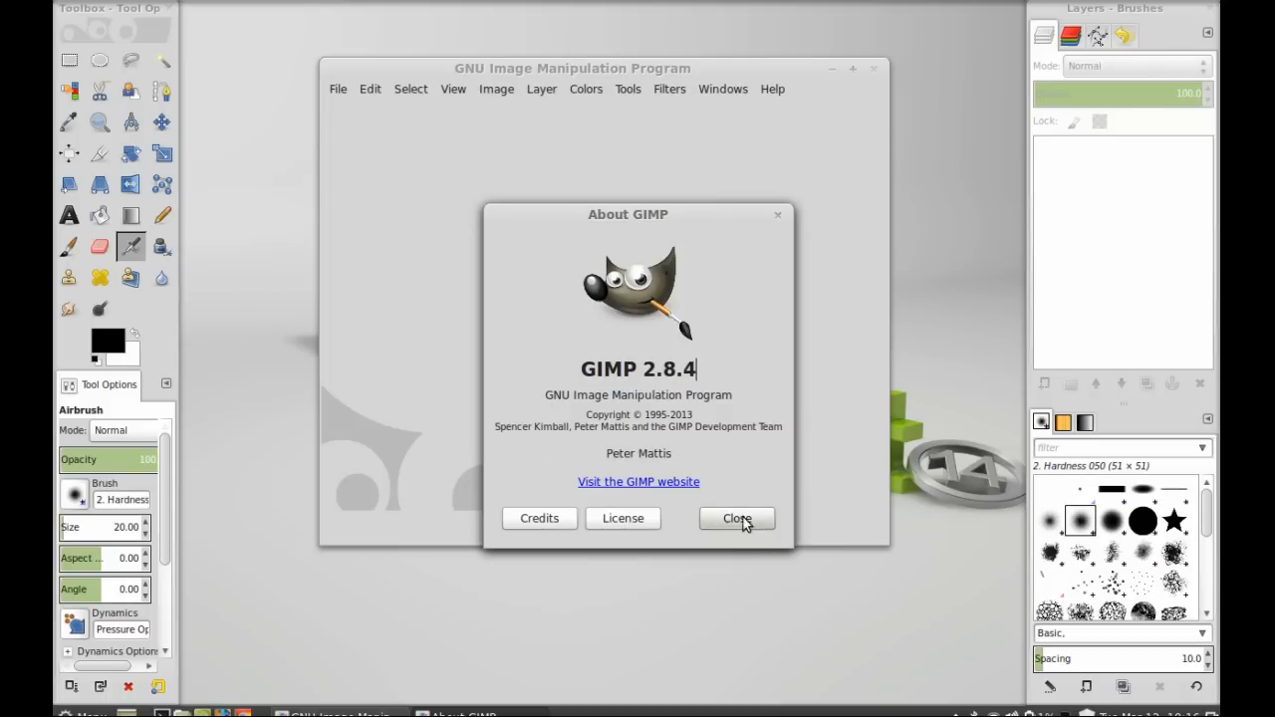
pyautogui.click(737, 518)
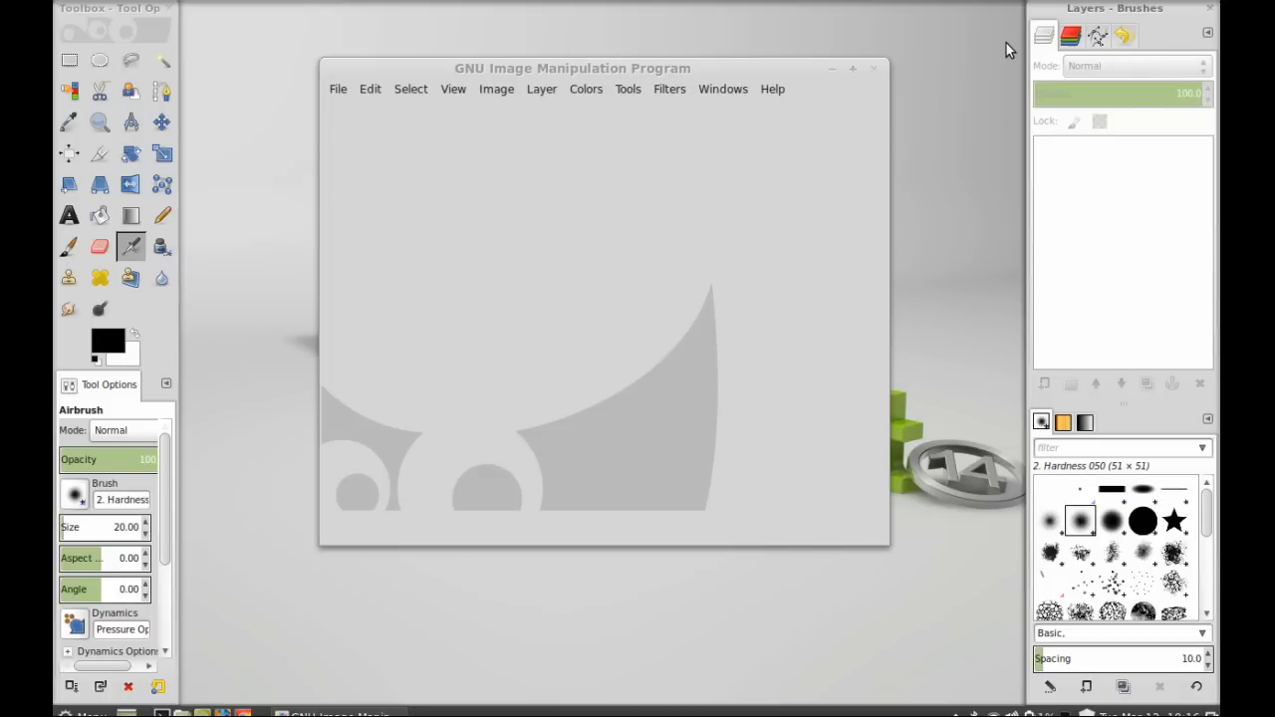